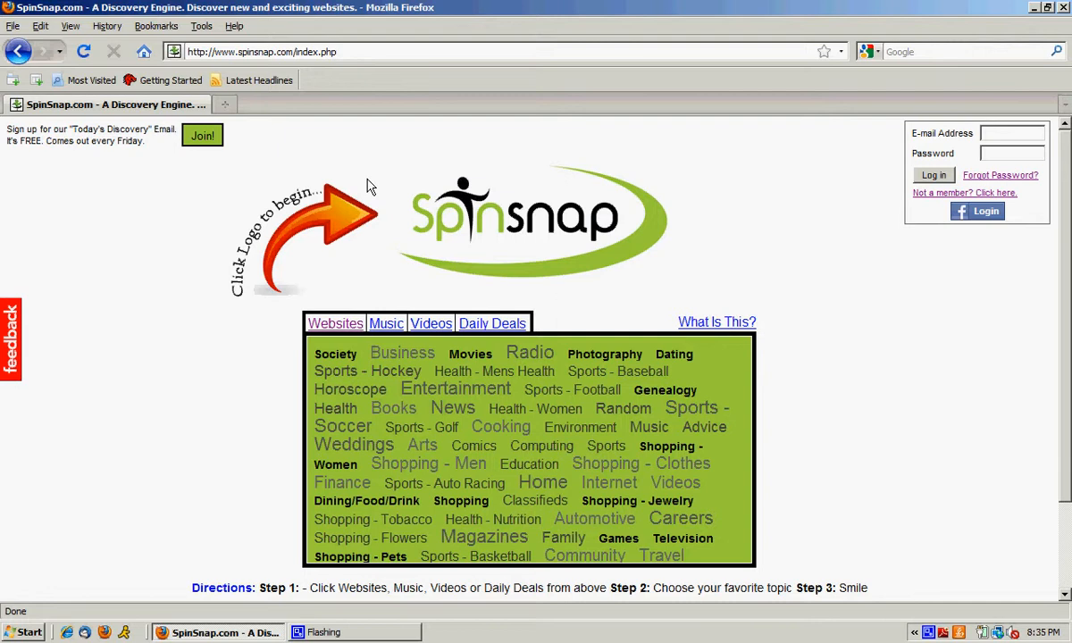
{"action": "mouse_move", "coordinate": [283, 274]}
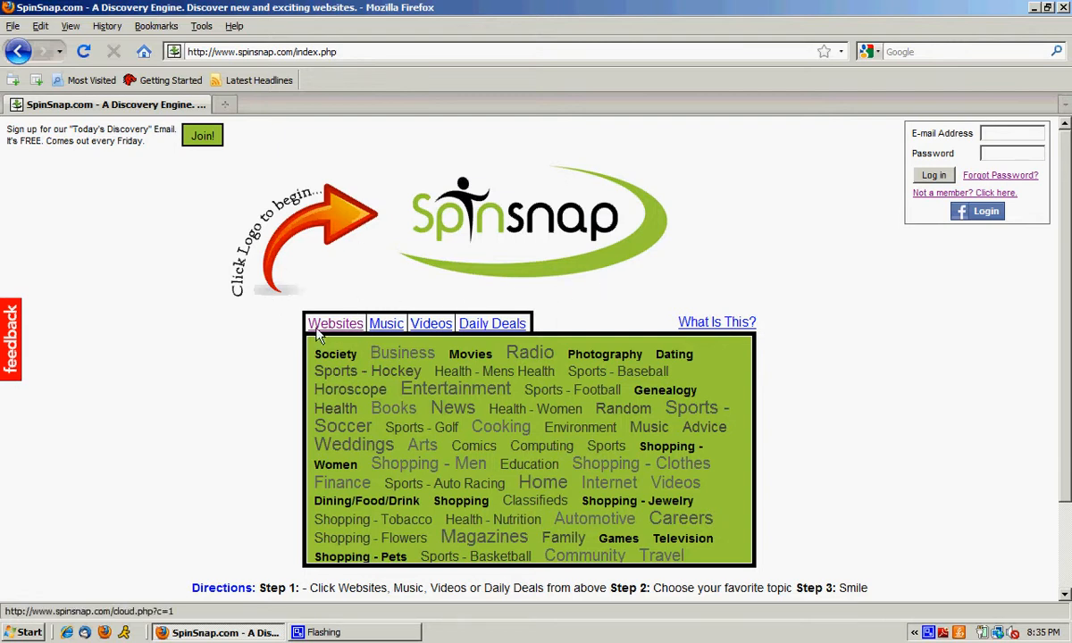
Preview the Music and Daily Deals categories, then spin a Dining/Food/Drink site
{"action": "left_click", "coordinate": [386, 323]}
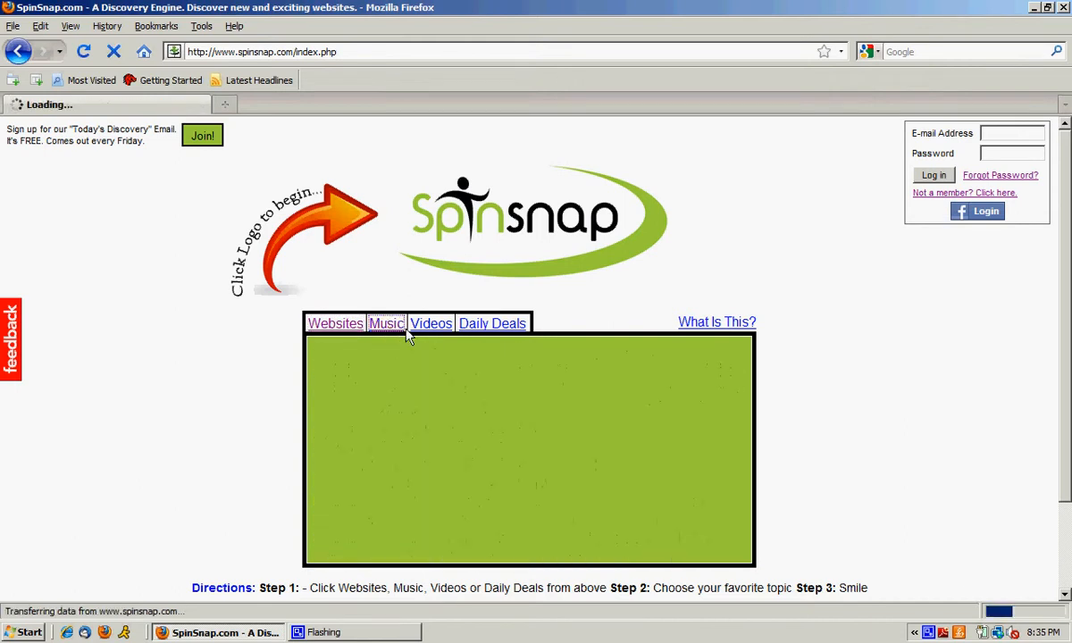
{"action": "left_click", "coordinate": [492, 323]}
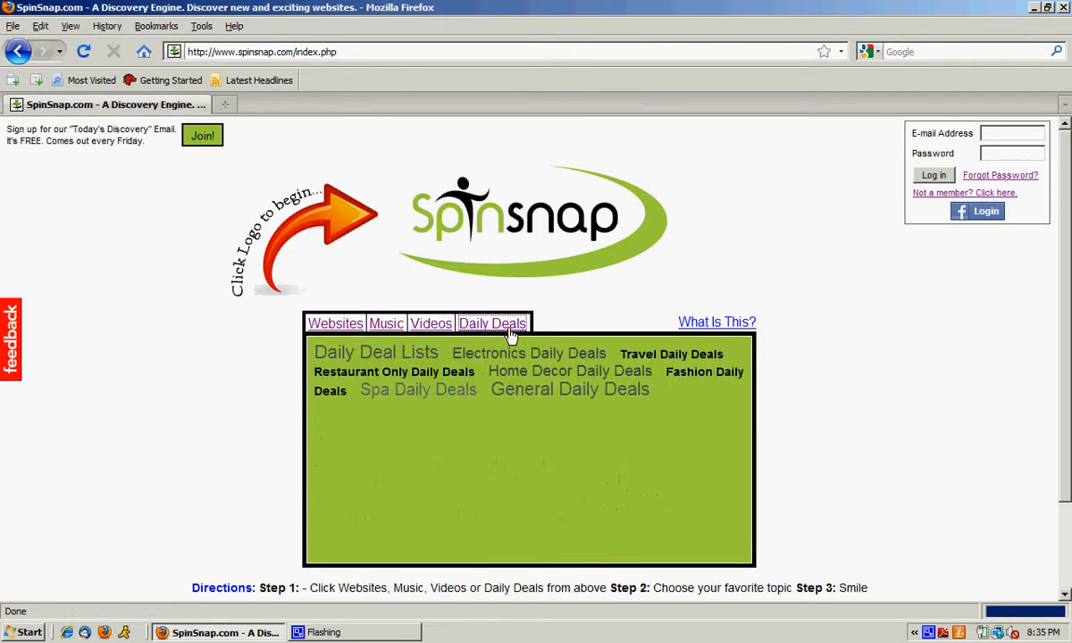
{"action": "left_click", "coordinate": [335, 324]}
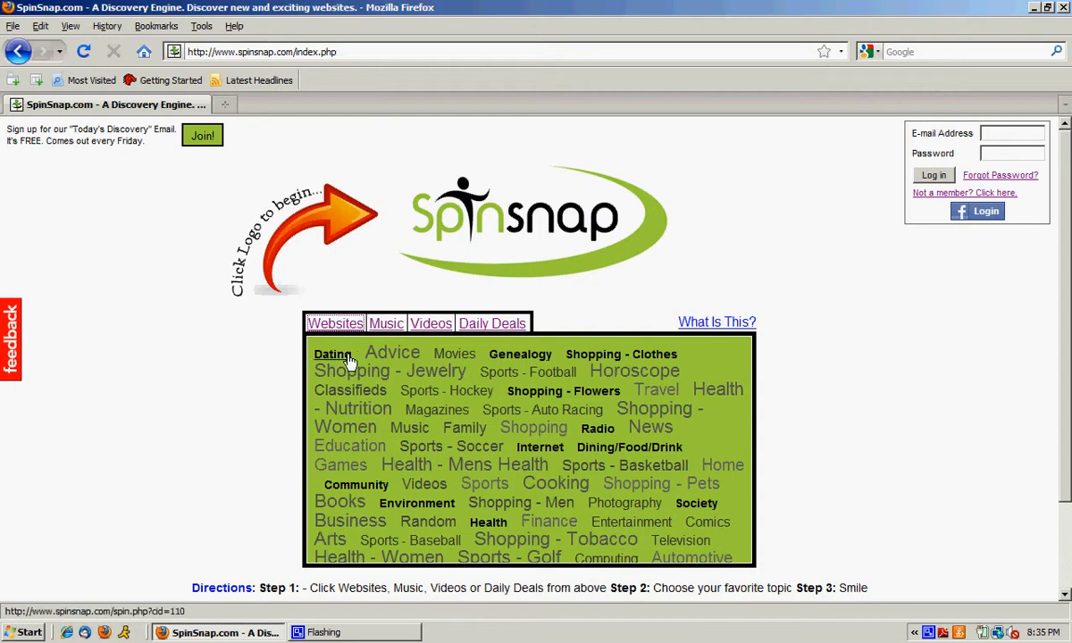
{"action": "mouse_move", "coordinate": [534, 483]}
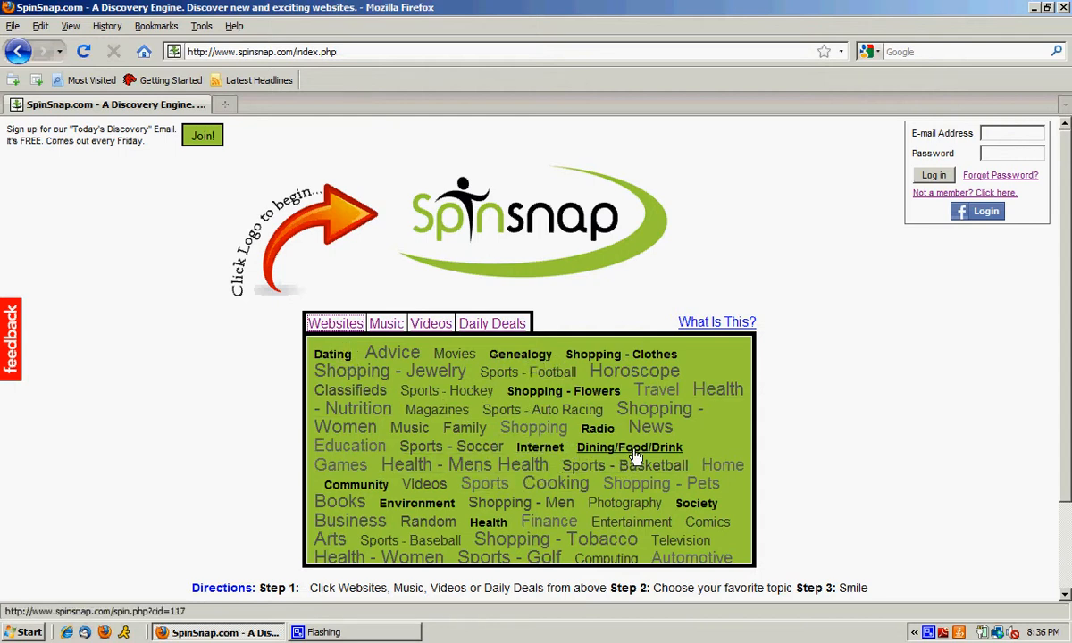
{"action": "left_click", "coordinate": [628, 447]}
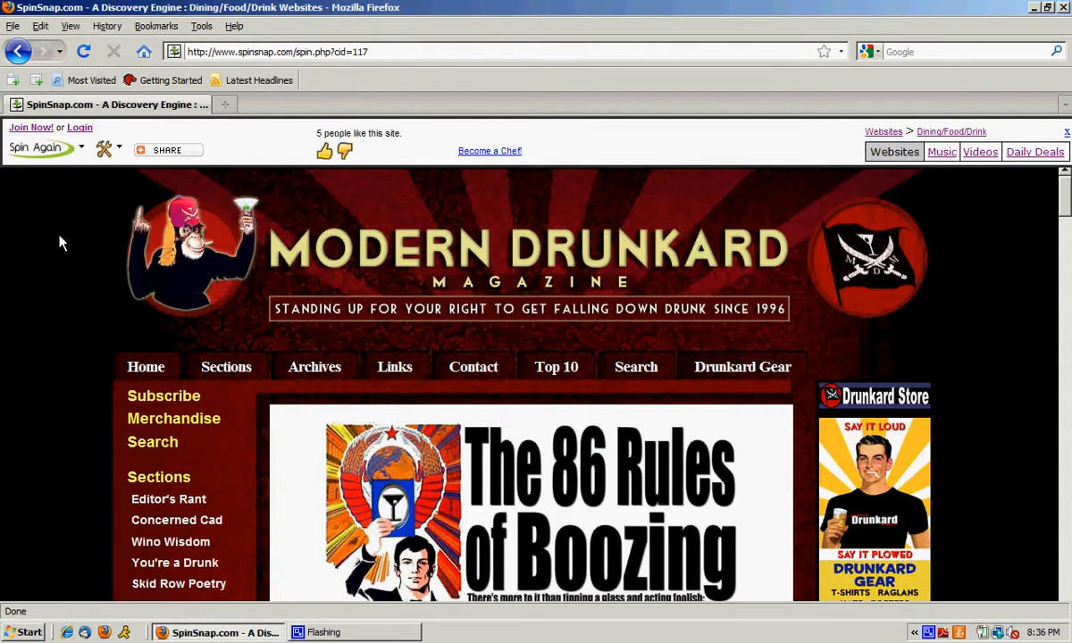
{"action": "mouse_move", "coordinate": [487, 205]}
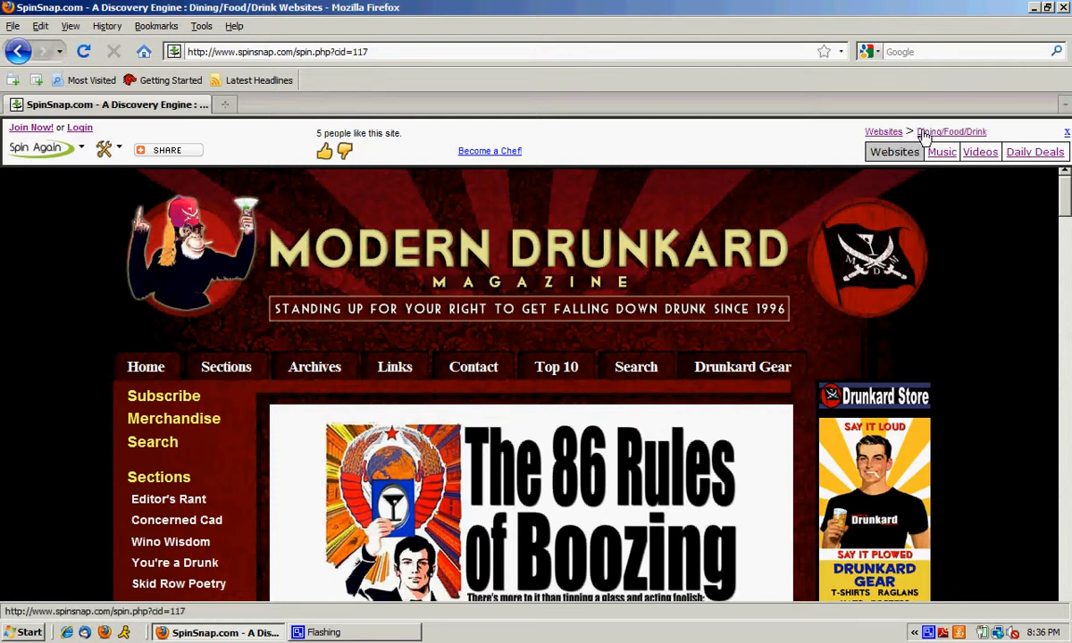
{"action": "mouse_move", "coordinate": [956, 142]}
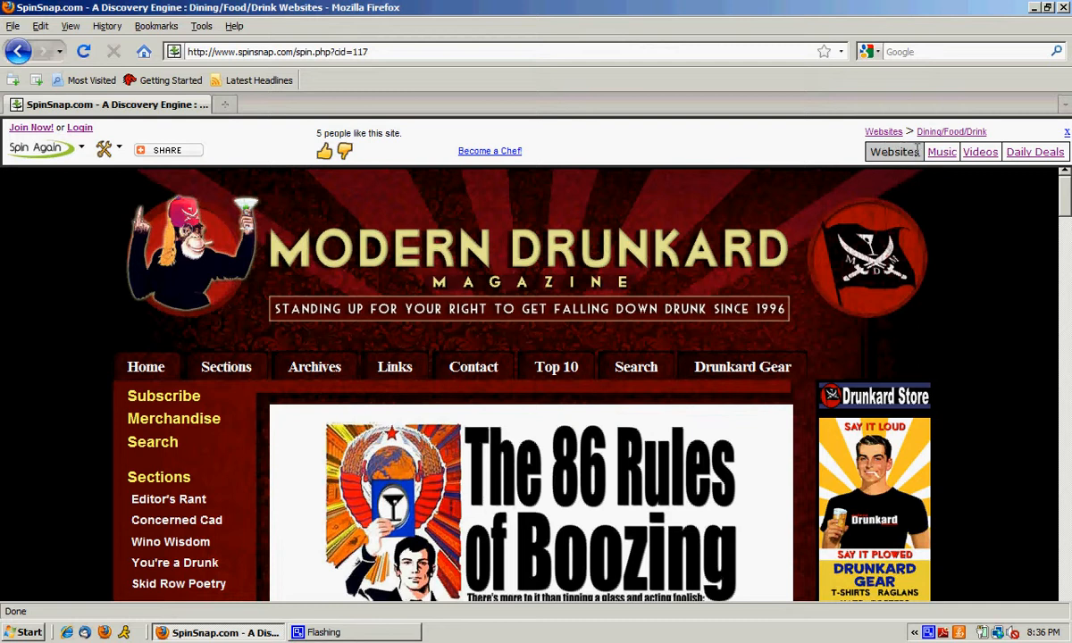
{"action": "mouse_move", "coordinate": [964, 214]}
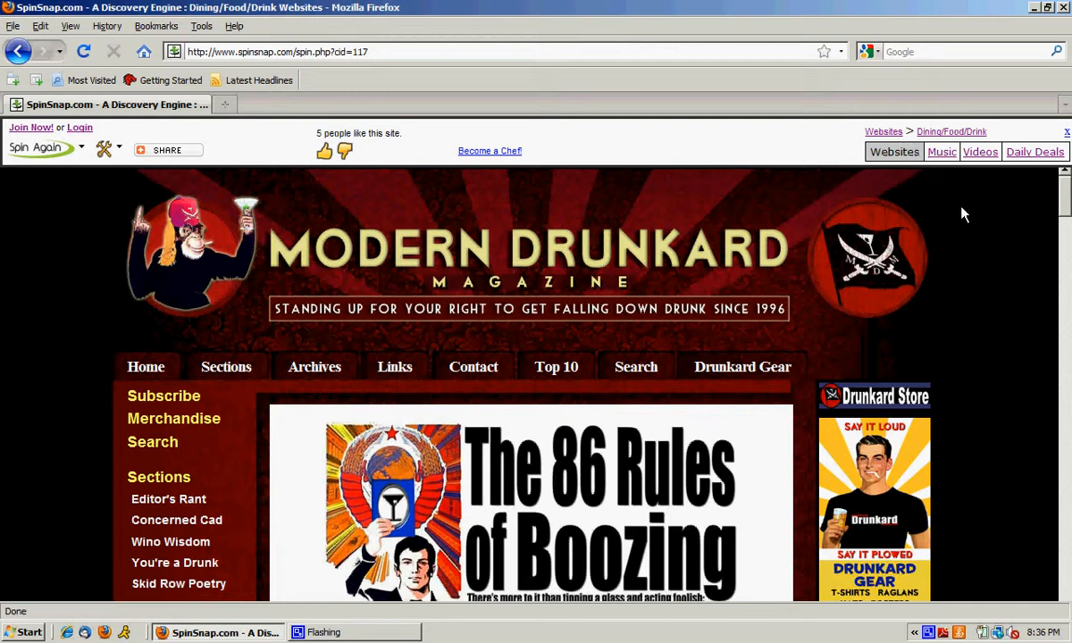
{"action": "mouse_move", "coordinate": [1007, 159]}
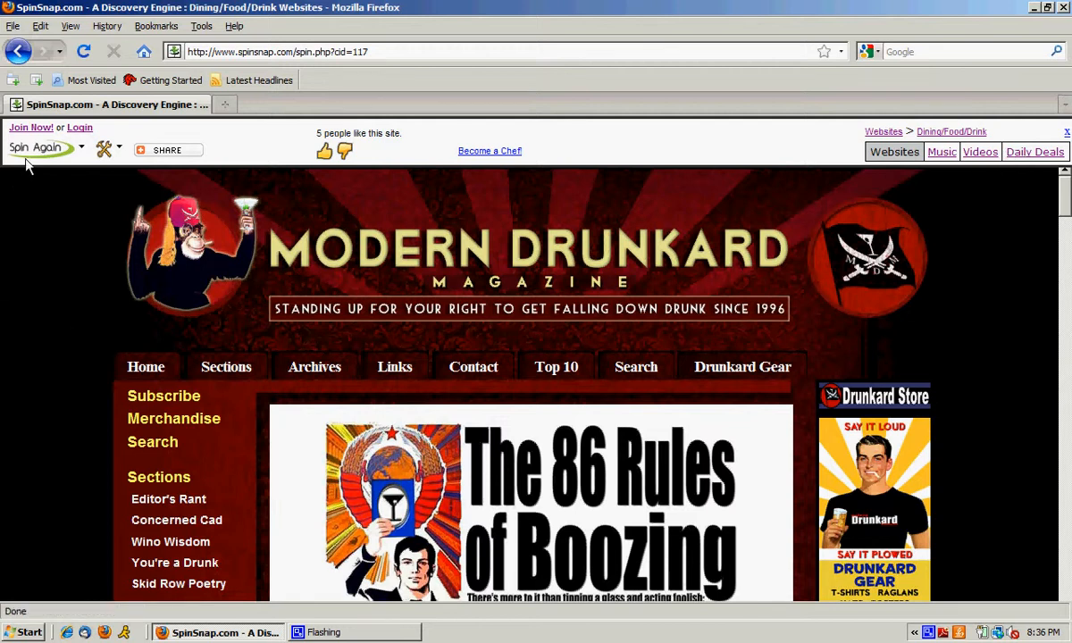
Spin Again to land on a wine site, then go back Home
{"action": "left_click", "coordinate": [325, 150]}
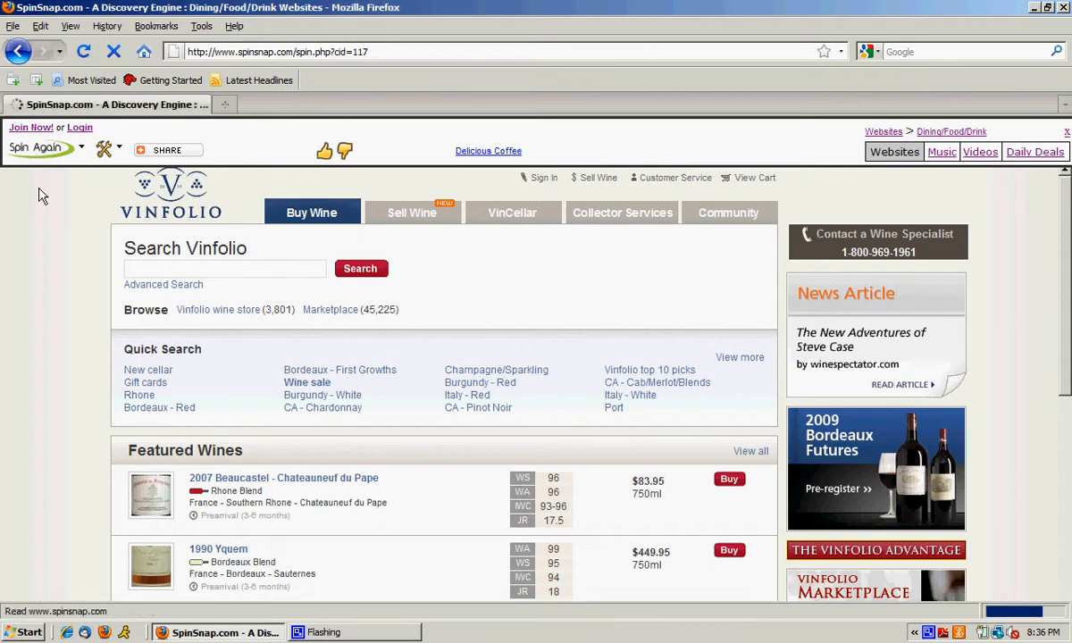
{"action": "left_click", "coordinate": [35, 148]}
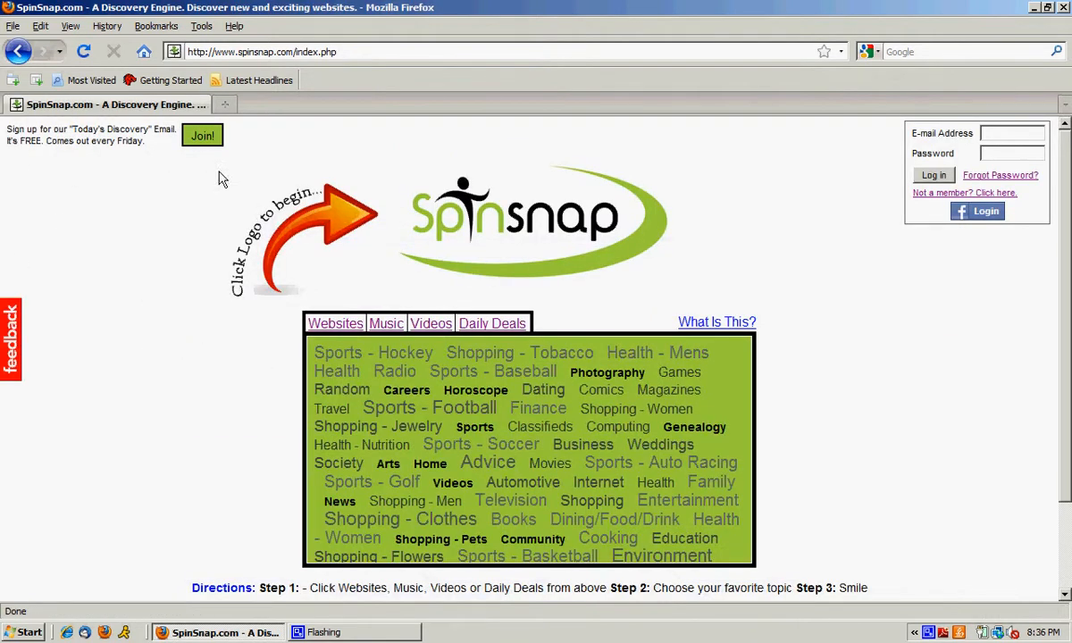
{"action": "mouse_move", "coordinate": [440, 266]}
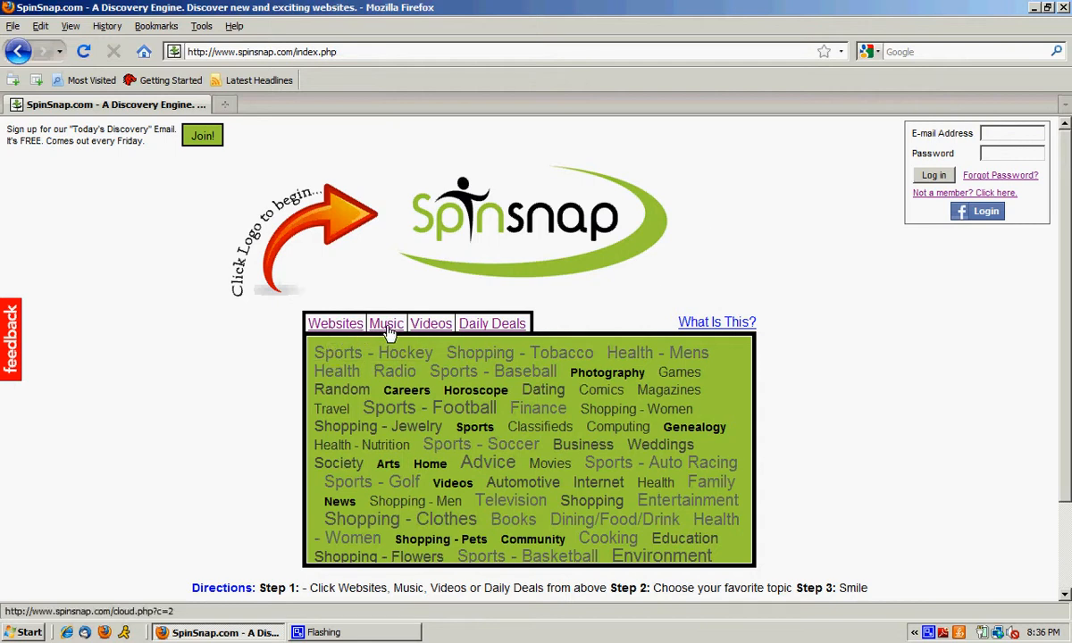
{"action": "mouse_move", "coordinate": [481, 335]}
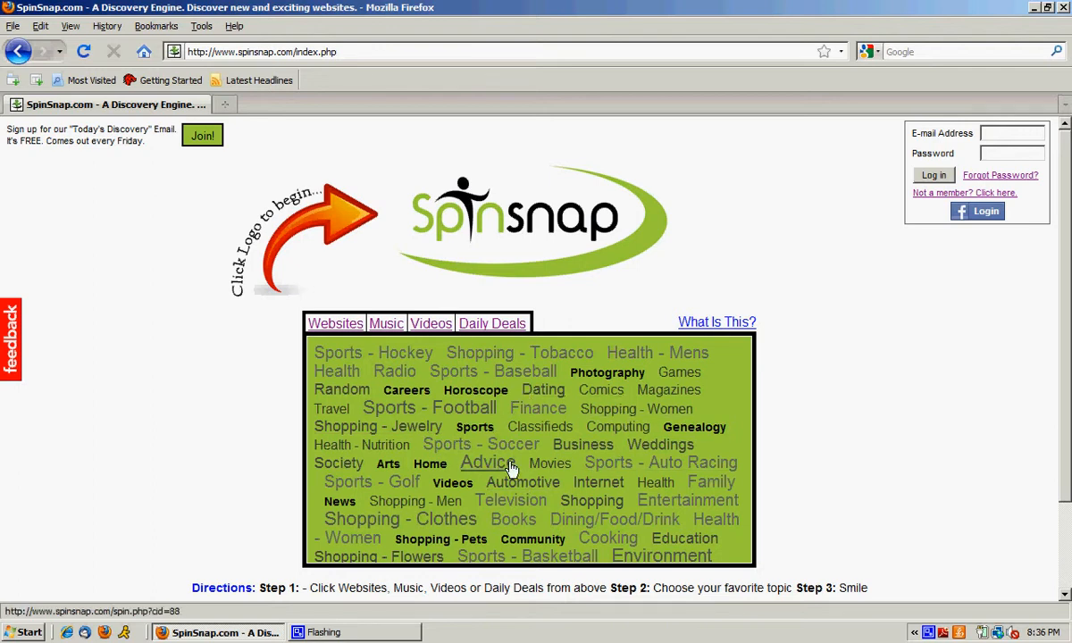
{"action": "mouse_move", "coordinate": [494, 245]}
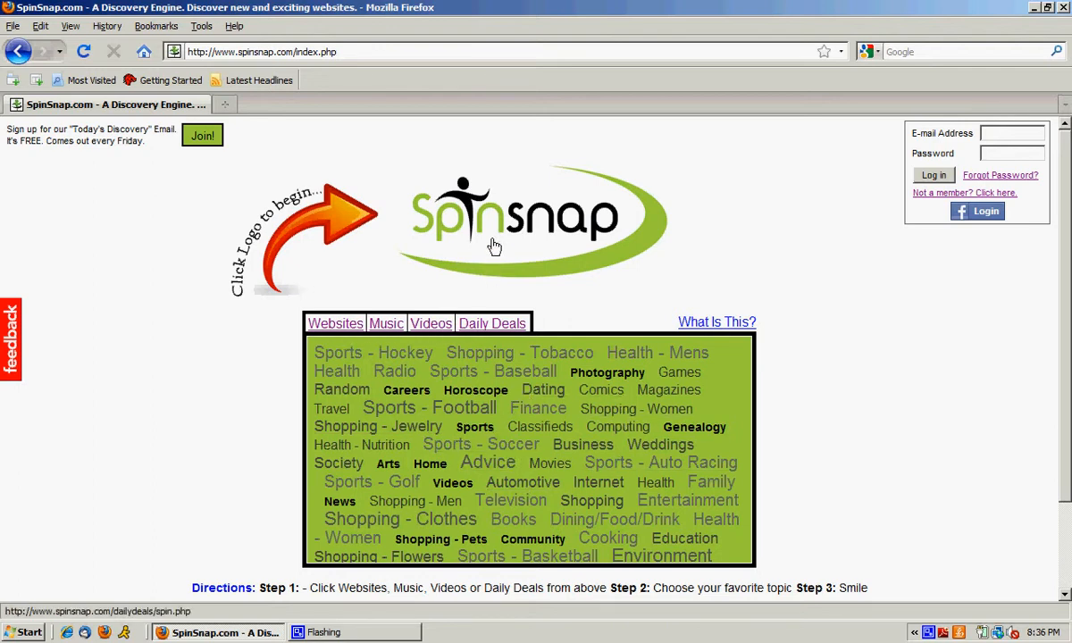
Spin a random General Daily Deals site from the home page
{"action": "left_click", "coordinate": [492, 323]}
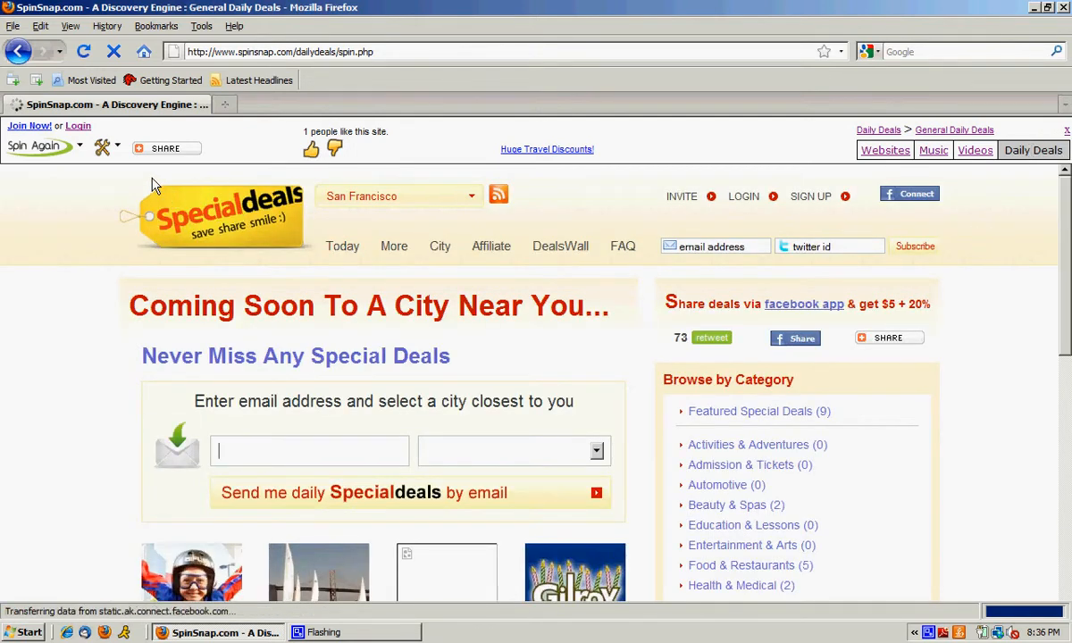
Thumbs-vote the Special Deals site, then open and close the Bookmark & Share panel
{"action": "left_click", "coordinate": [310, 149]}
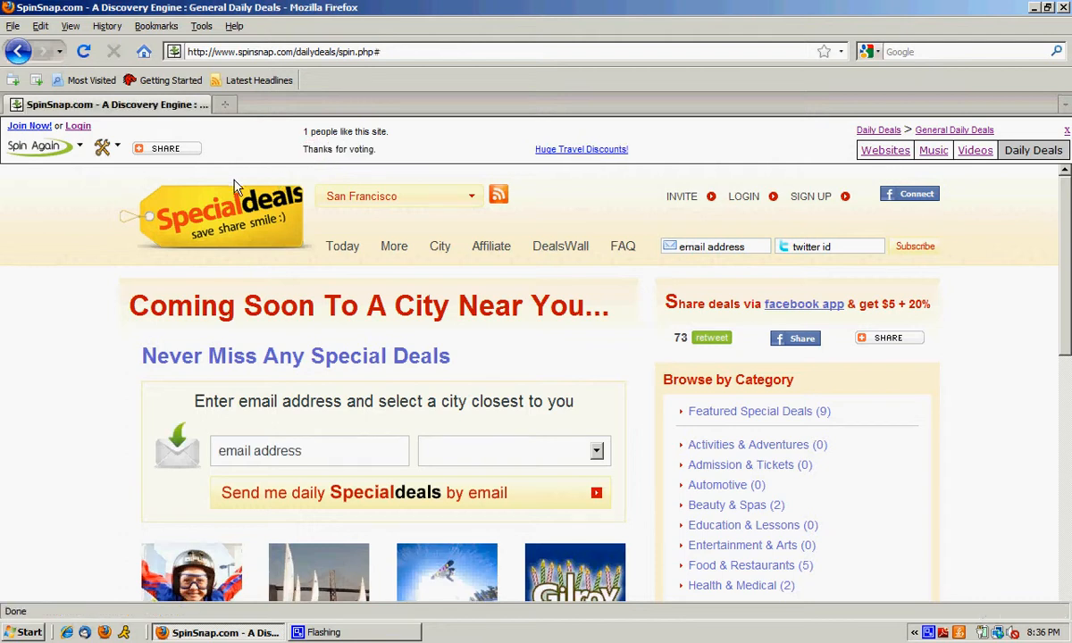
{"action": "left_click", "coordinate": [166, 148]}
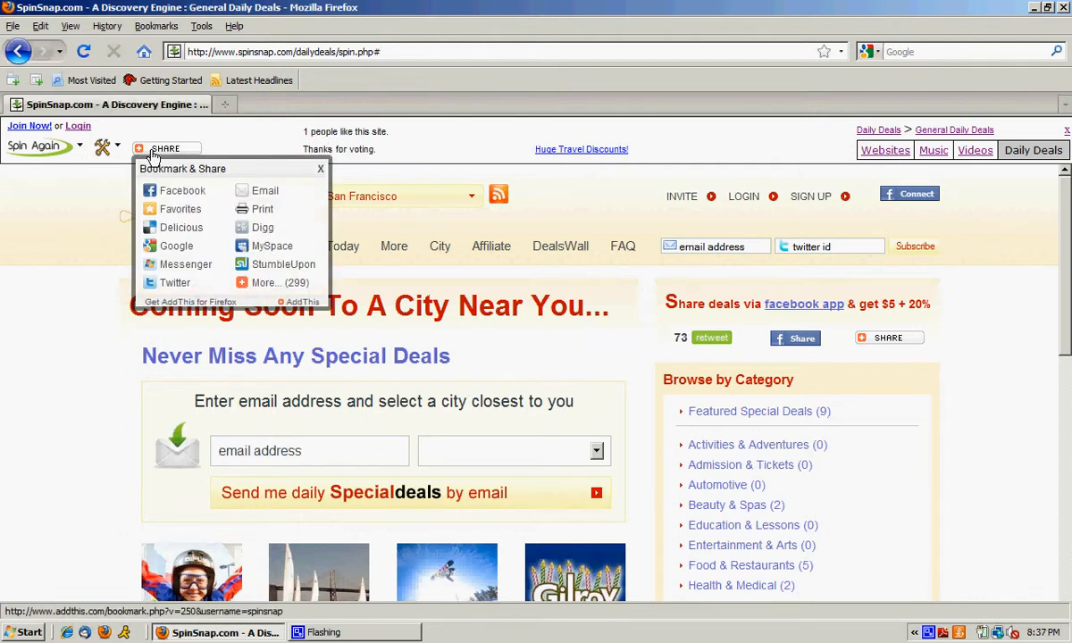
{"action": "mouse_move", "coordinate": [182, 190]}
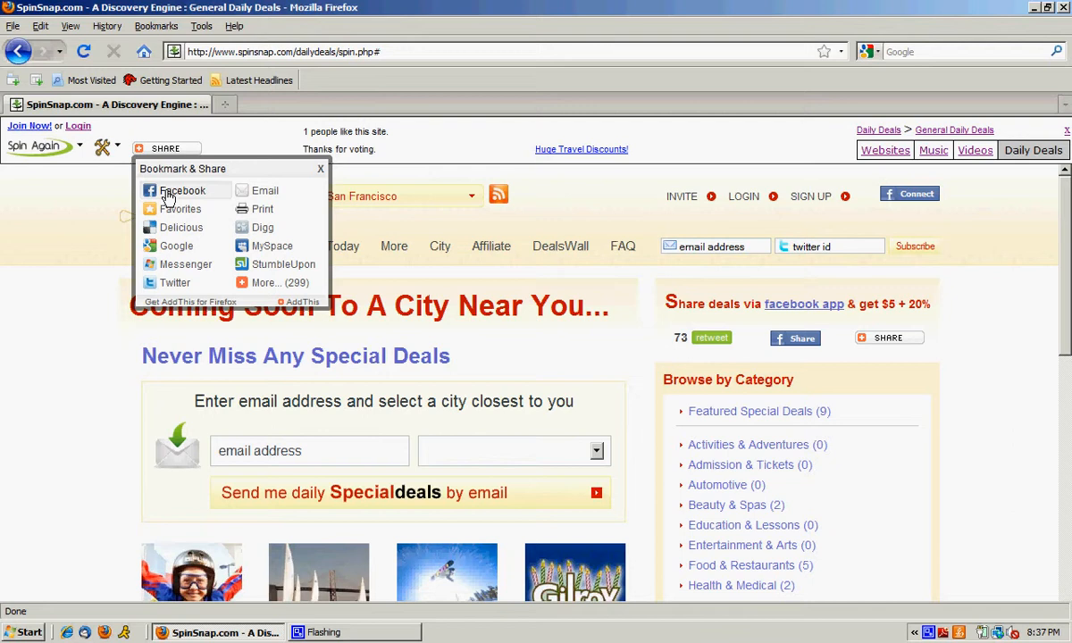
{"action": "mouse_move", "coordinate": [174, 282]}
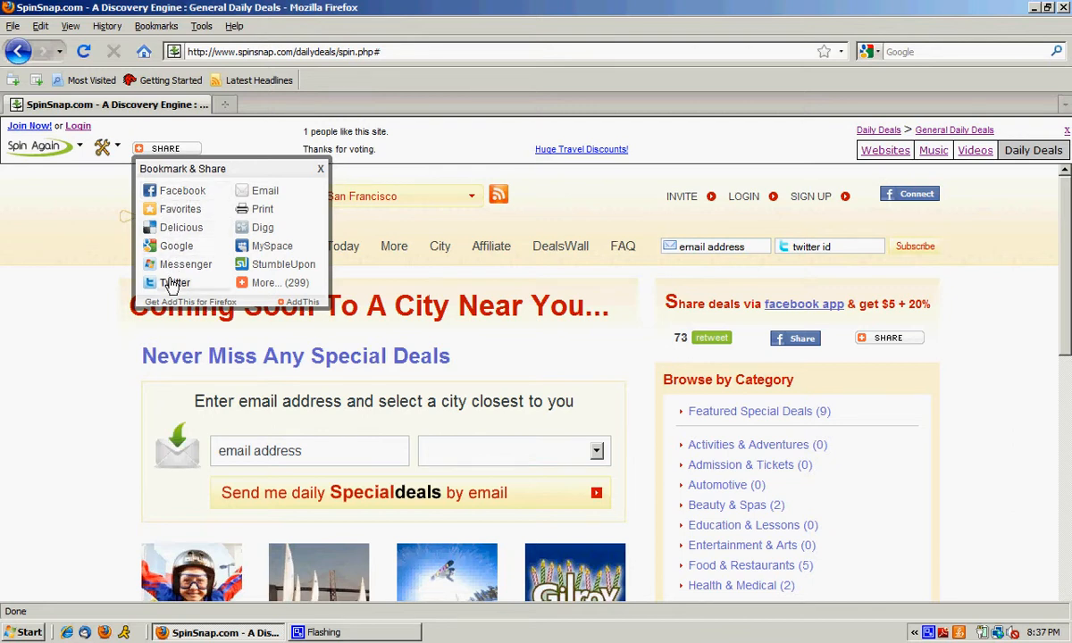
{"action": "mouse_move", "coordinate": [272, 246]}
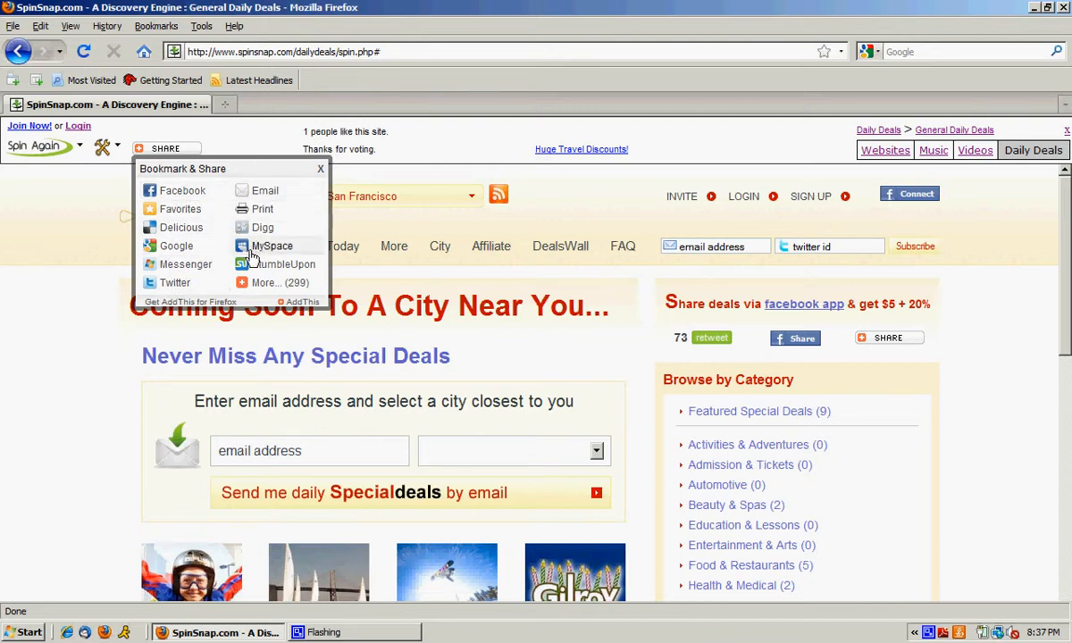
{"action": "mouse_move", "coordinate": [181, 208]}
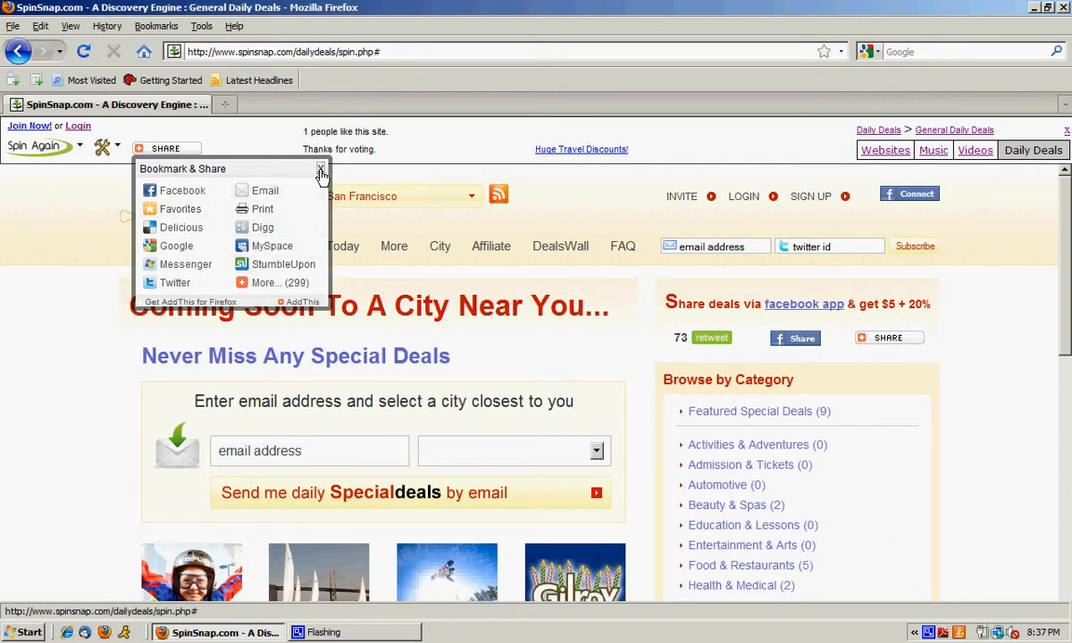
{"action": "left_click", "coordinate": [321, 170]}
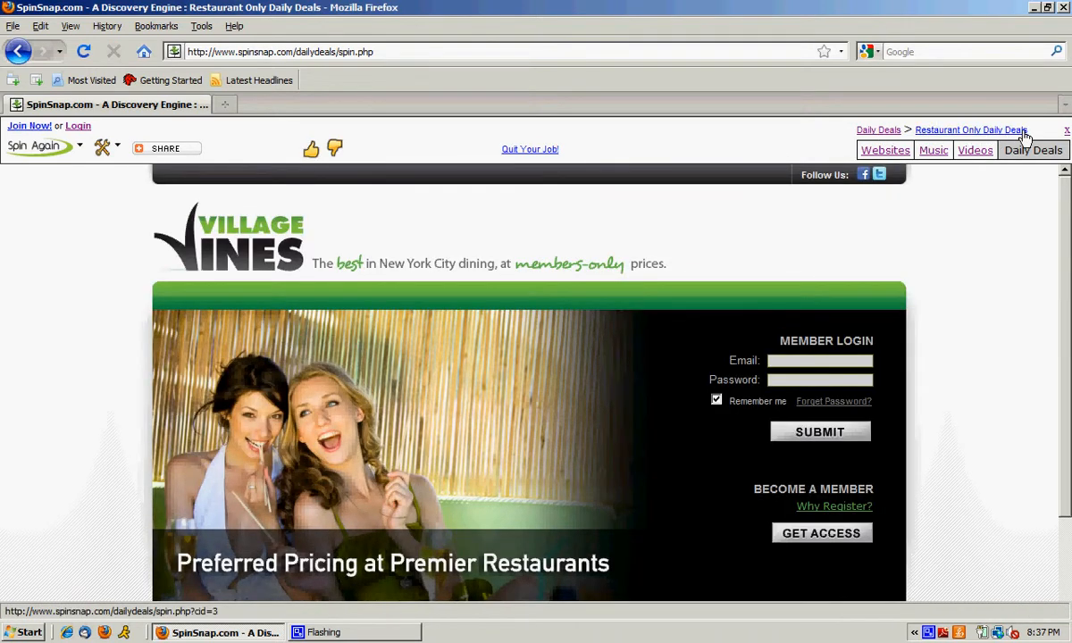
Spin again to the FreshGuide deals site, then choose Home from the spin options
{"action": "left_click", "coordinate": [35, 146]}
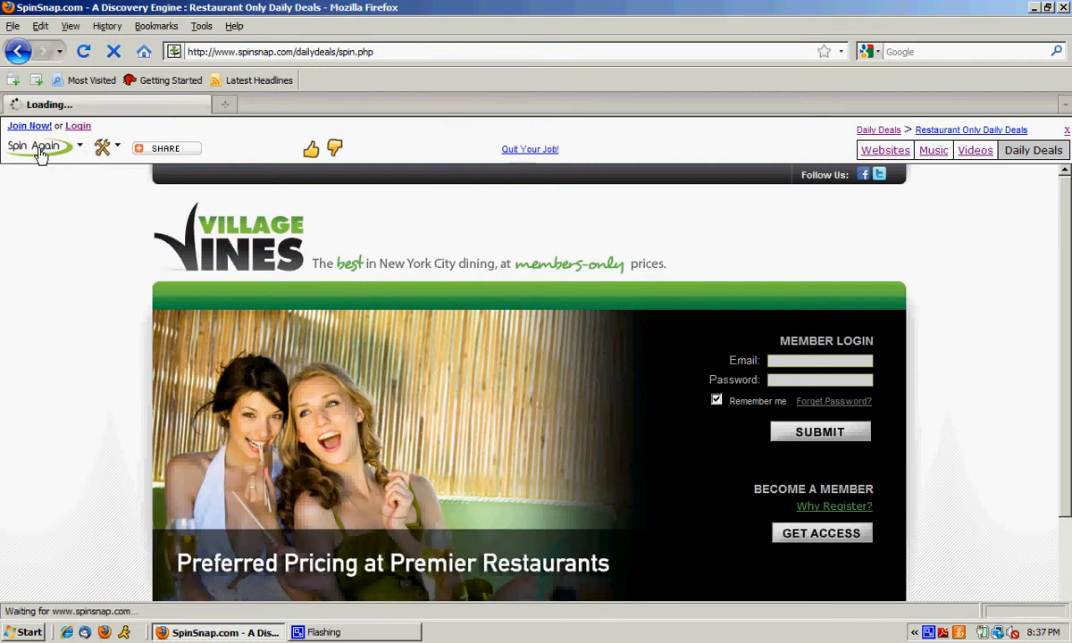
{"action": "left_click", "coordinate": [36, 145]}
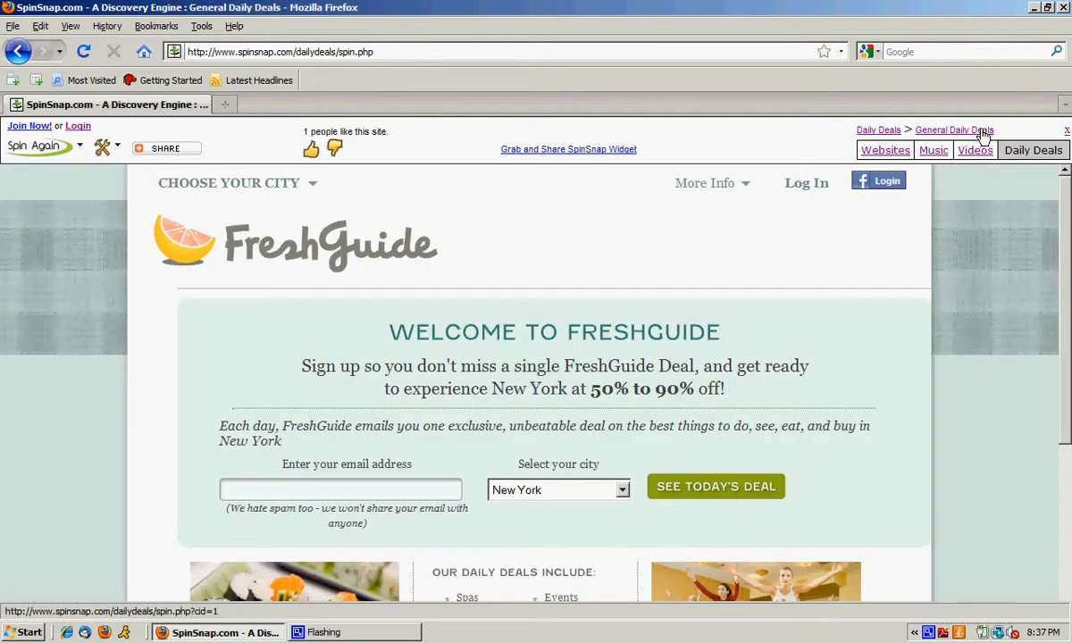
{"action": "left_click", "coordinate": [103, 146]}
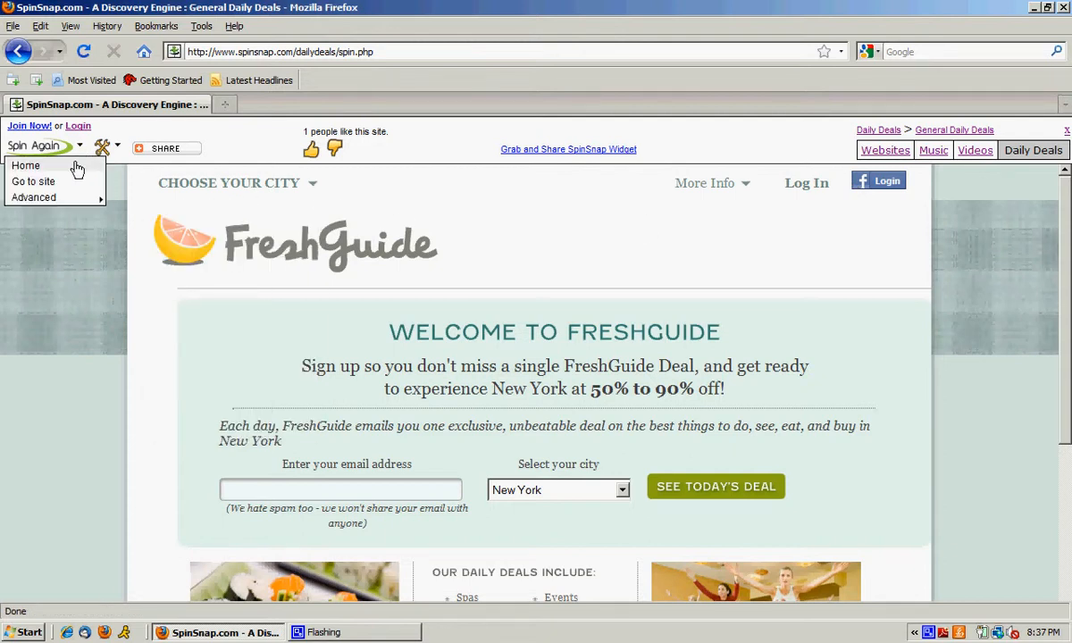
{"action": "left_click", "coordinate": [26, 165]}
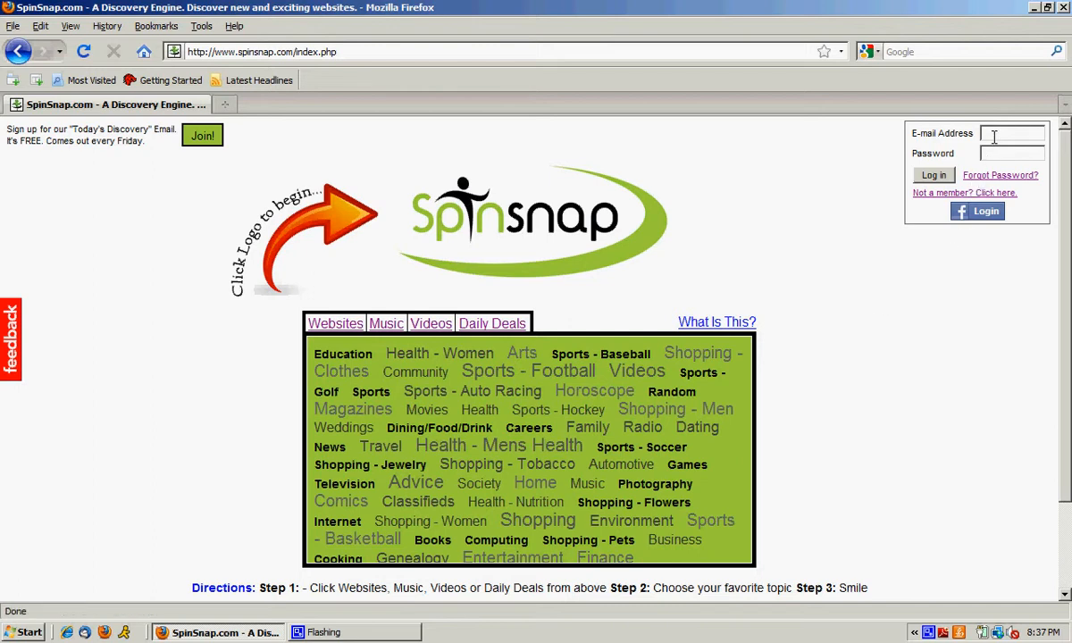
{"action": "mouse_move", "coordinate": [837, 337]}
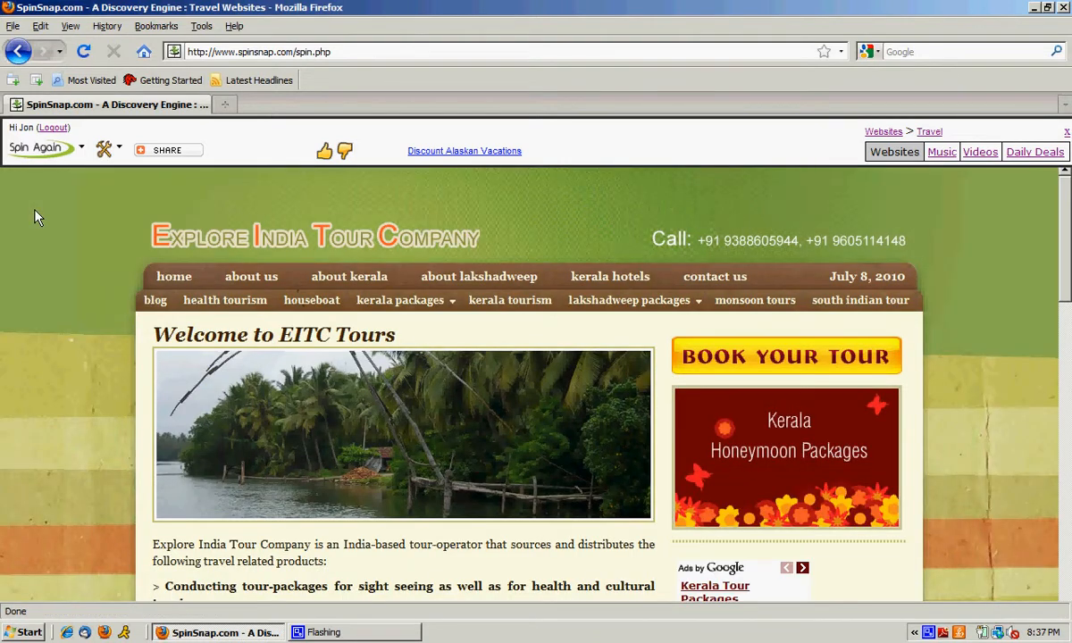
{"action": "mouse_move", "coordinate": [52, 203]}
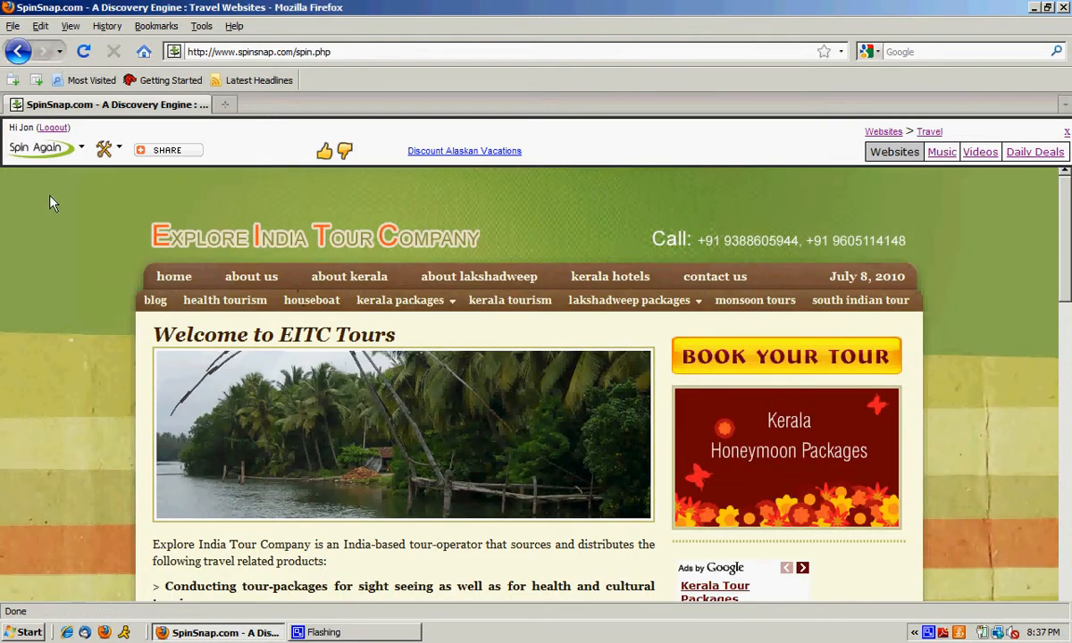
Revisit eitctours from Last 5 Spins, spin to Pure Hockey, and recheck recent spins
{"action": "left_click", "coordinate": [103, 149]}
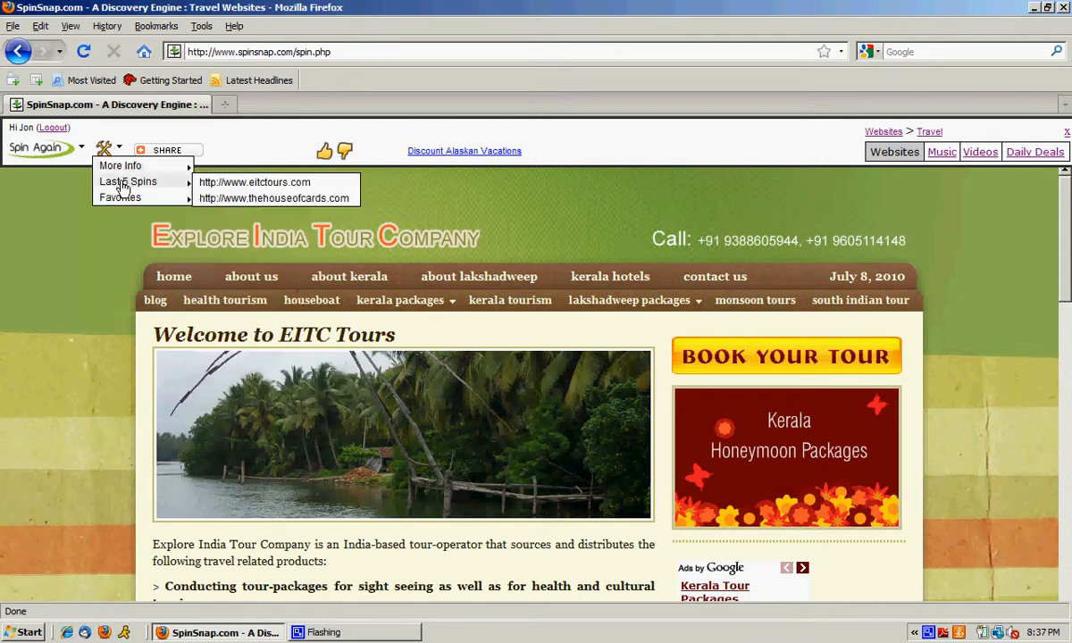
{"action": "mouse_move", "coordinate": [234, 198]}
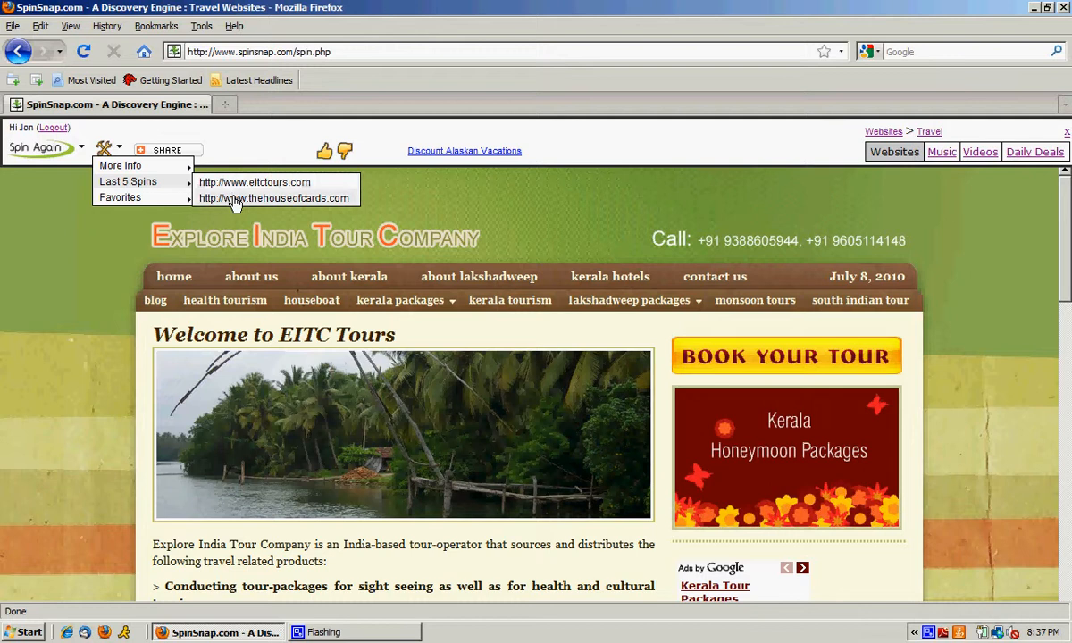
{"action": "mouse_move", "coordinate": [254, 182]}
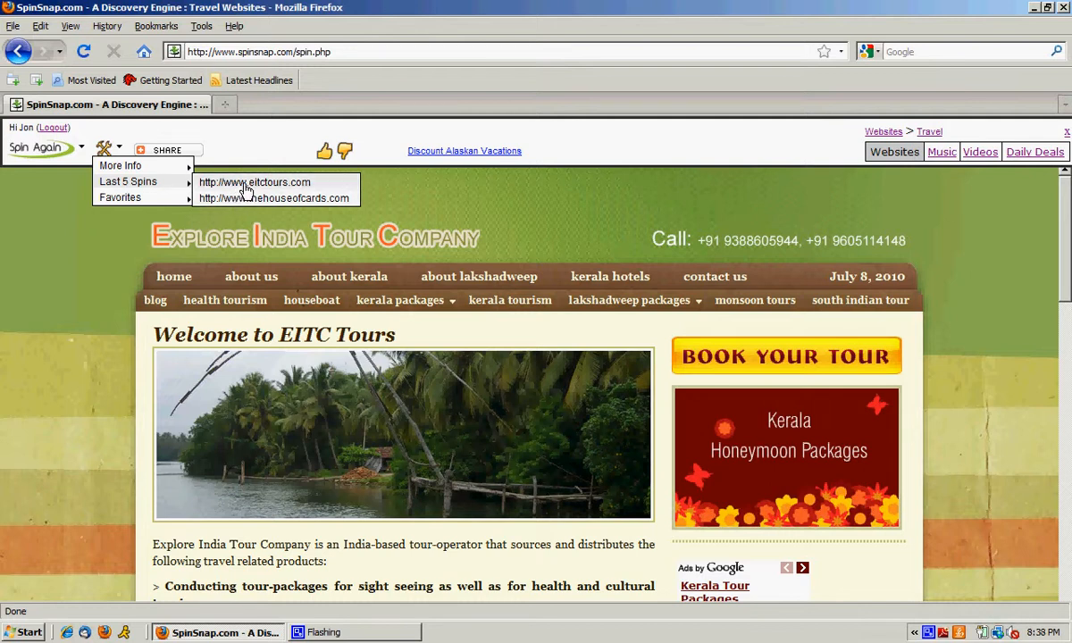
{"action": "left_click", "coordinate": [35, 147]}
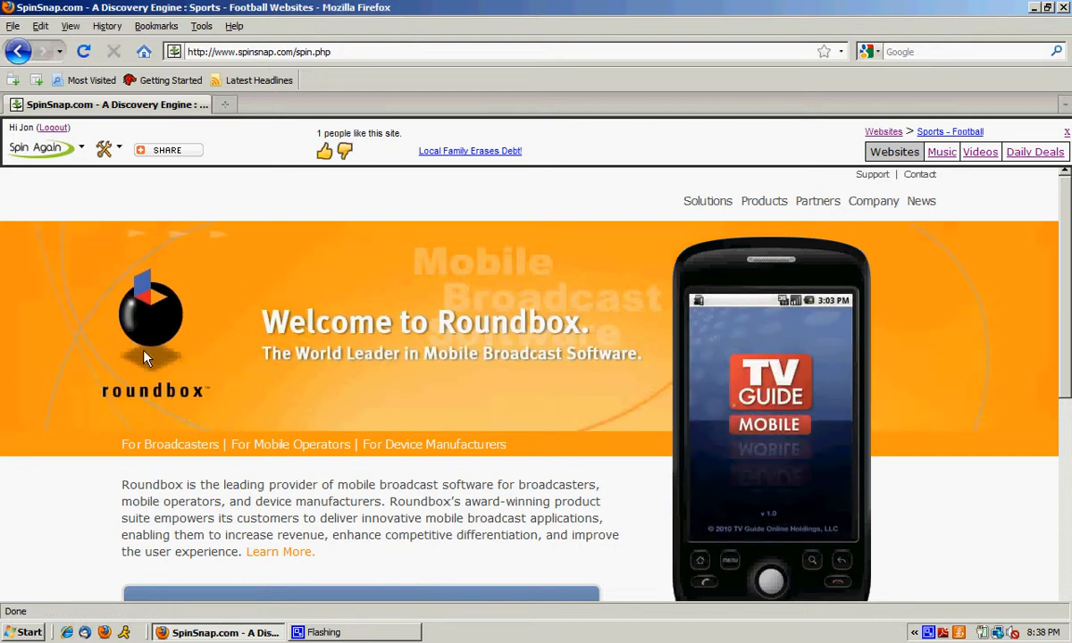
{"action": "left_click", "coordinate": [40, 147]}
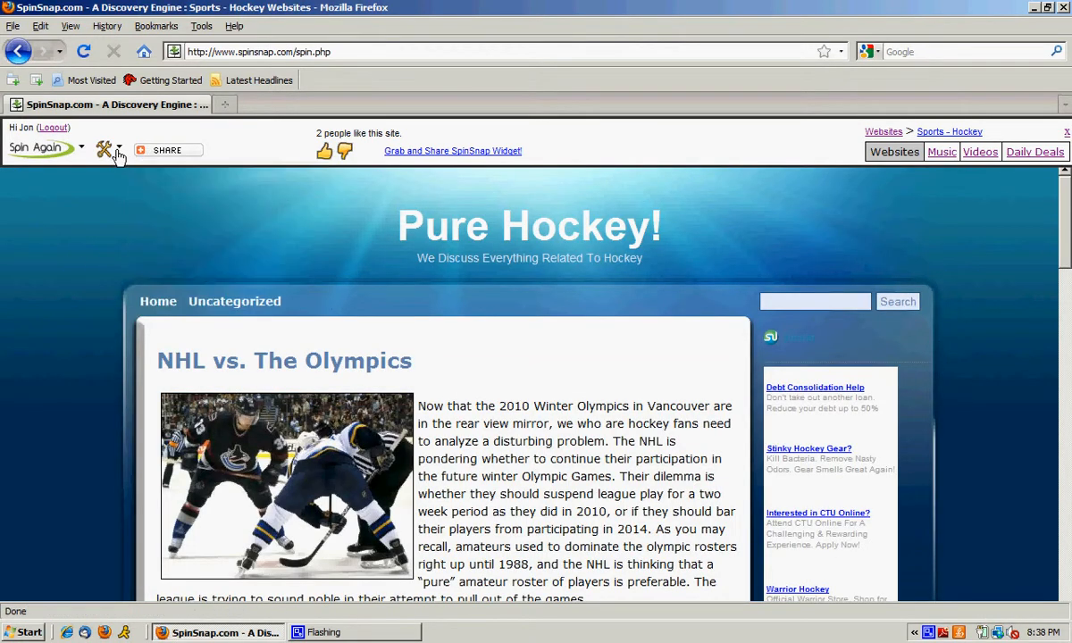
{"action": "left_click", "coordinate": [103, 148]}
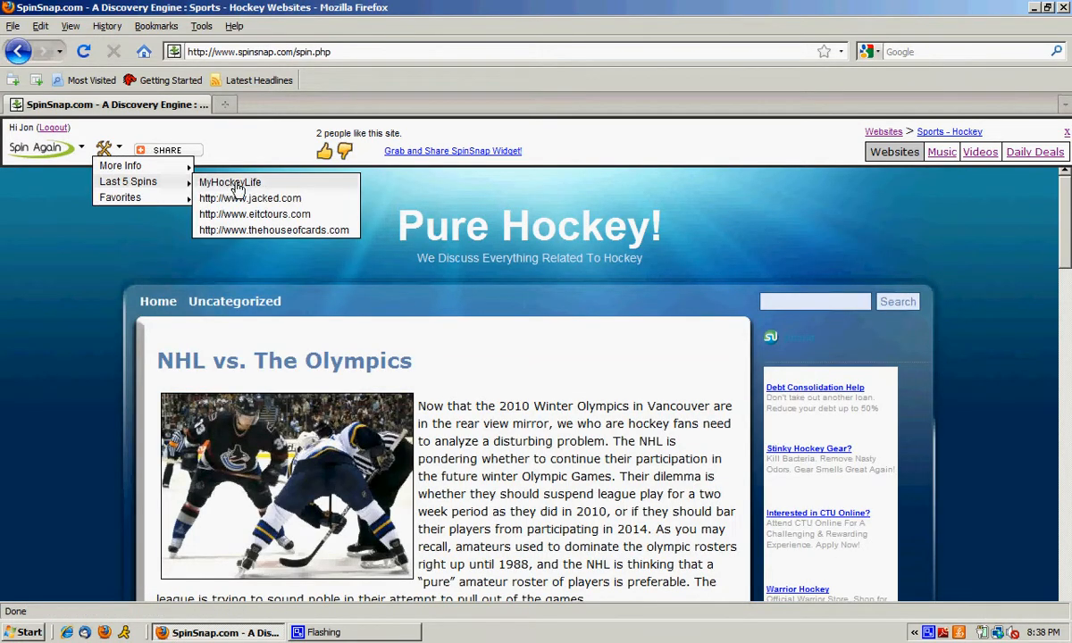
{"action": "mouse_move", "coordinate": [279, 214]}
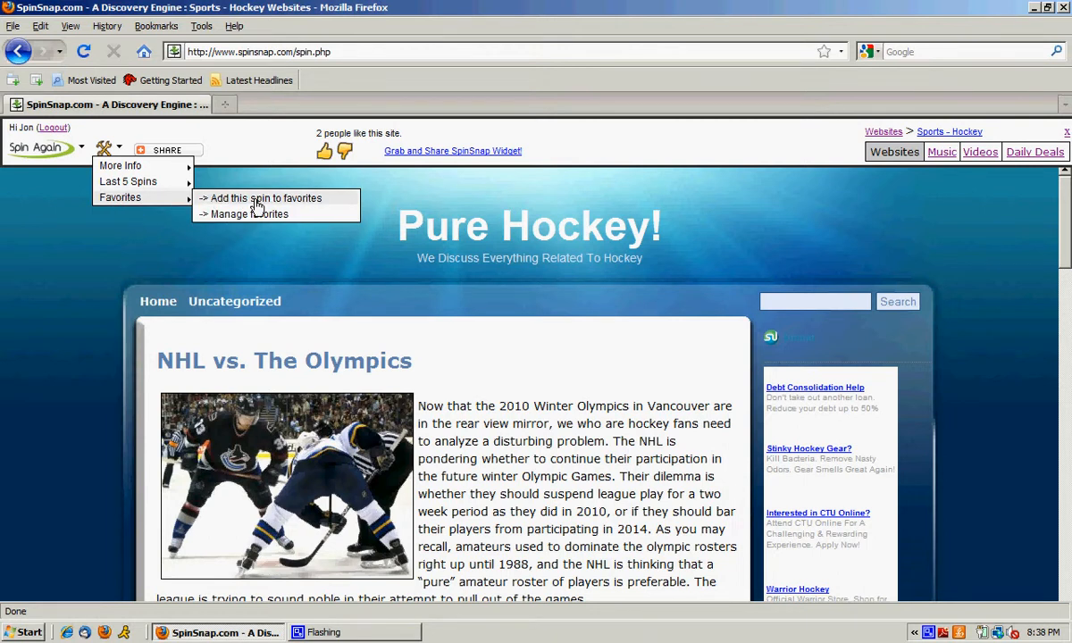
Add Pure Hockey to favorites, then open Manage favorites to confirm myhockeylife.com
{"action": "left_click", "coordinate": [265, 197]}
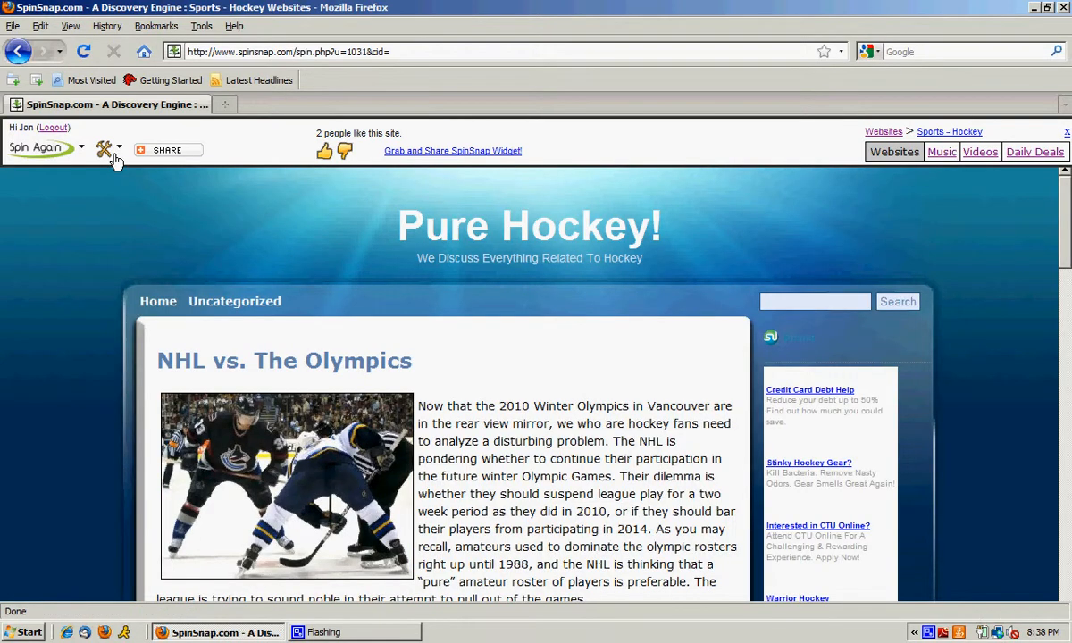
{"action": "left_click", "coordinate": [105, 147]}
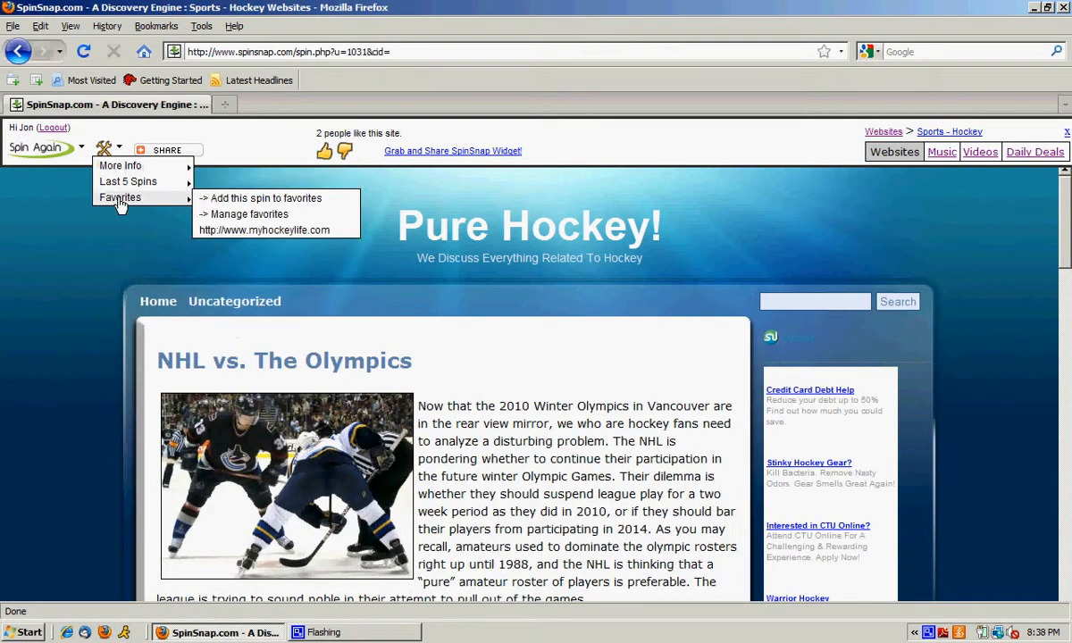
{"action": "left_click", "coordinate": [249, 213]}
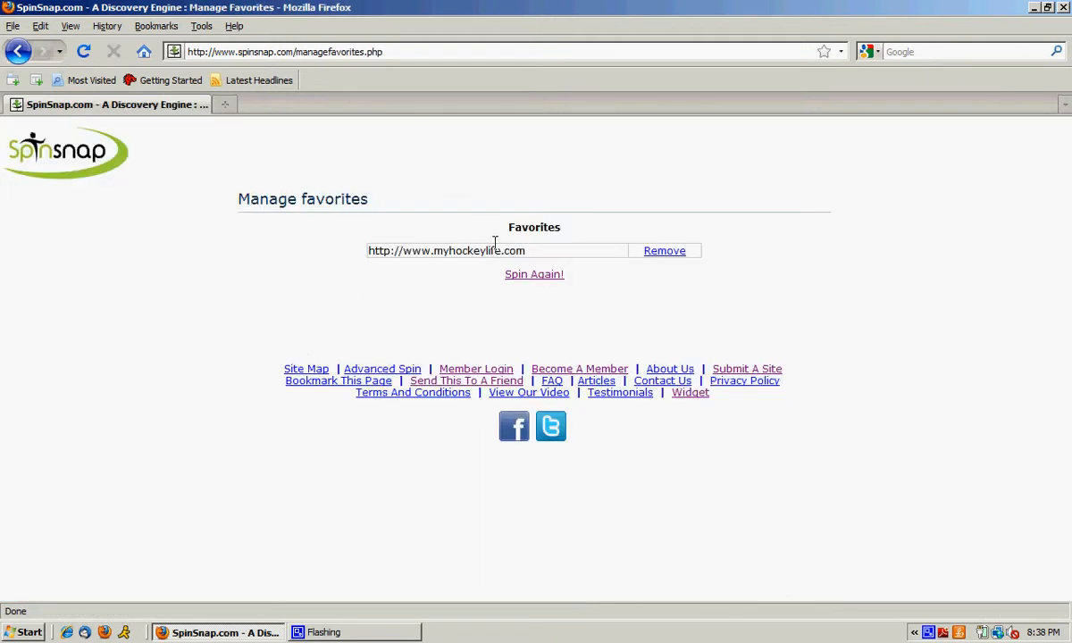
{"action": "mouse_move", "coordinate": [714, 311]}
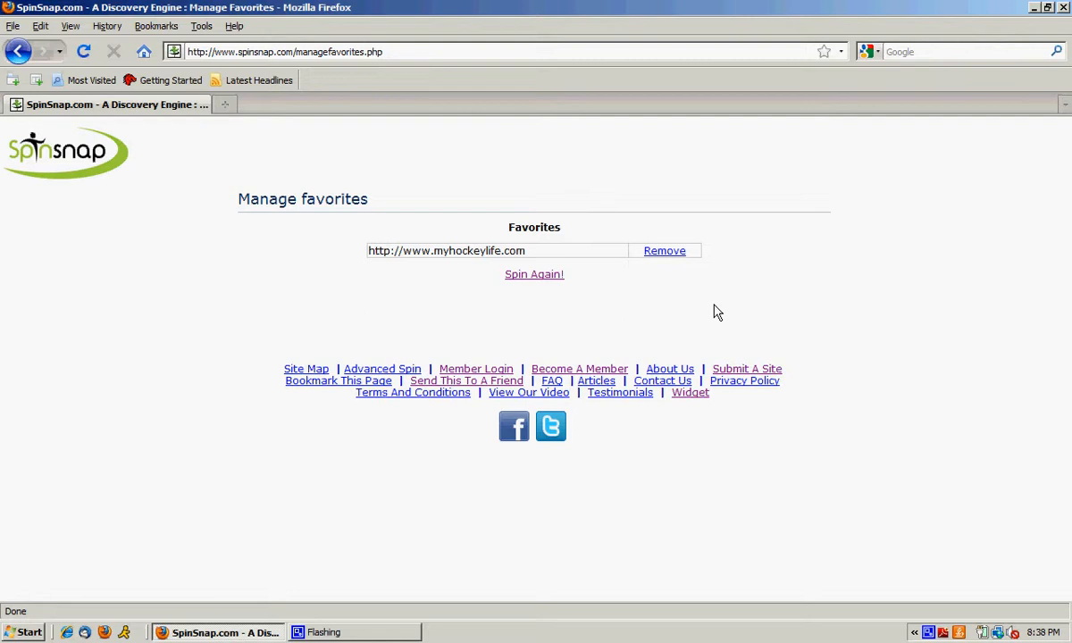
{"action": "mouse_move", "coordinate": [656, 271]}
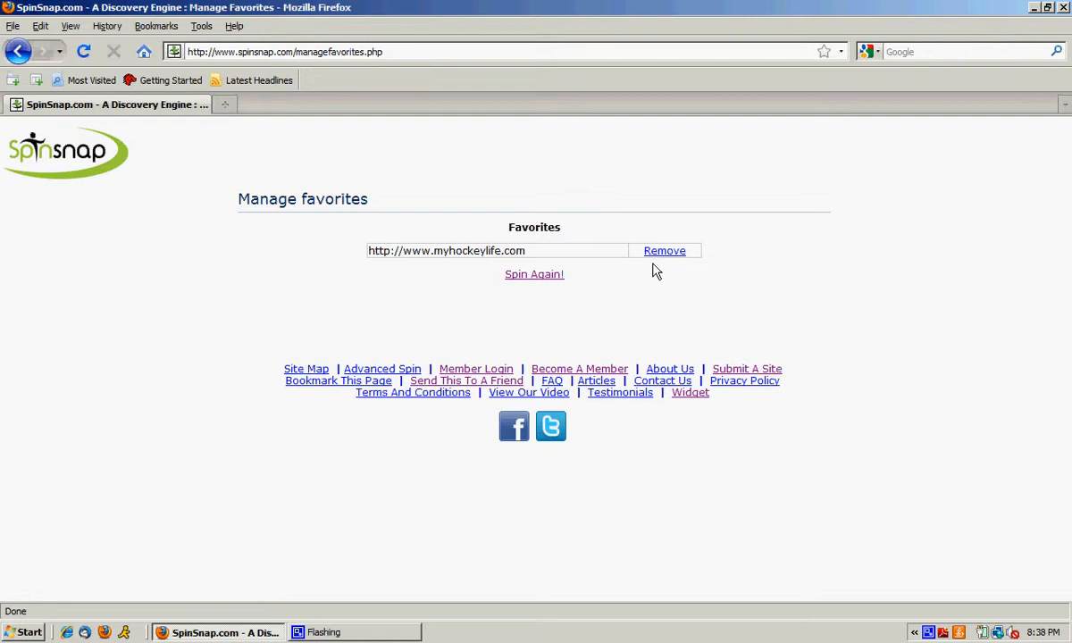
Remove myhockeylife.com from favorites and Spin Again to Bloomingdale's
{"action": "left_click", "coordinate": [664, 250]}
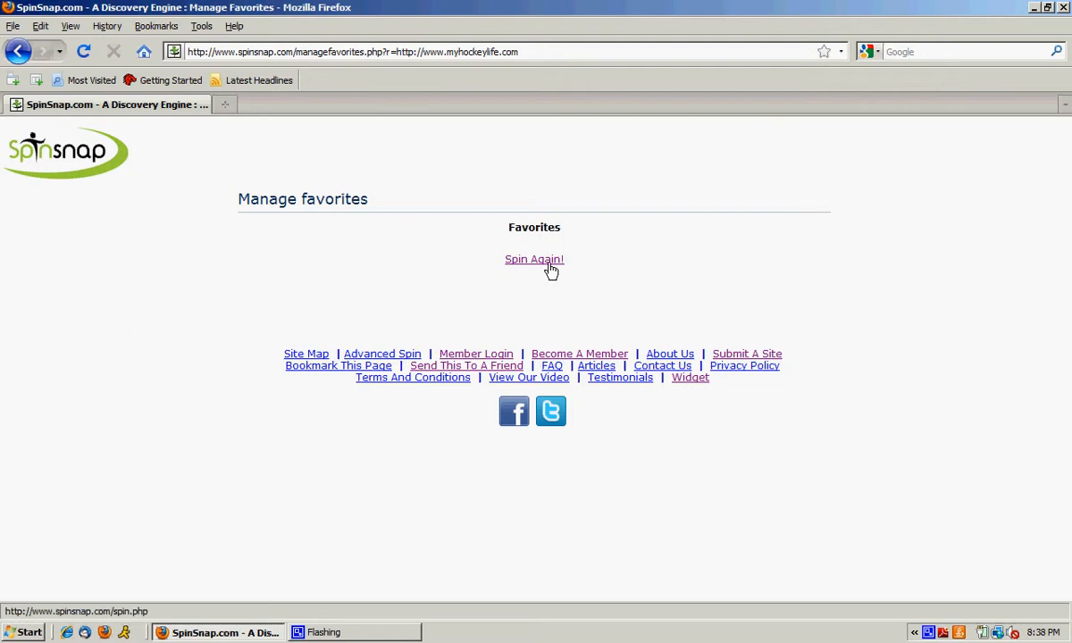
{"action": "left_click", "coordinate": [533, 259]}
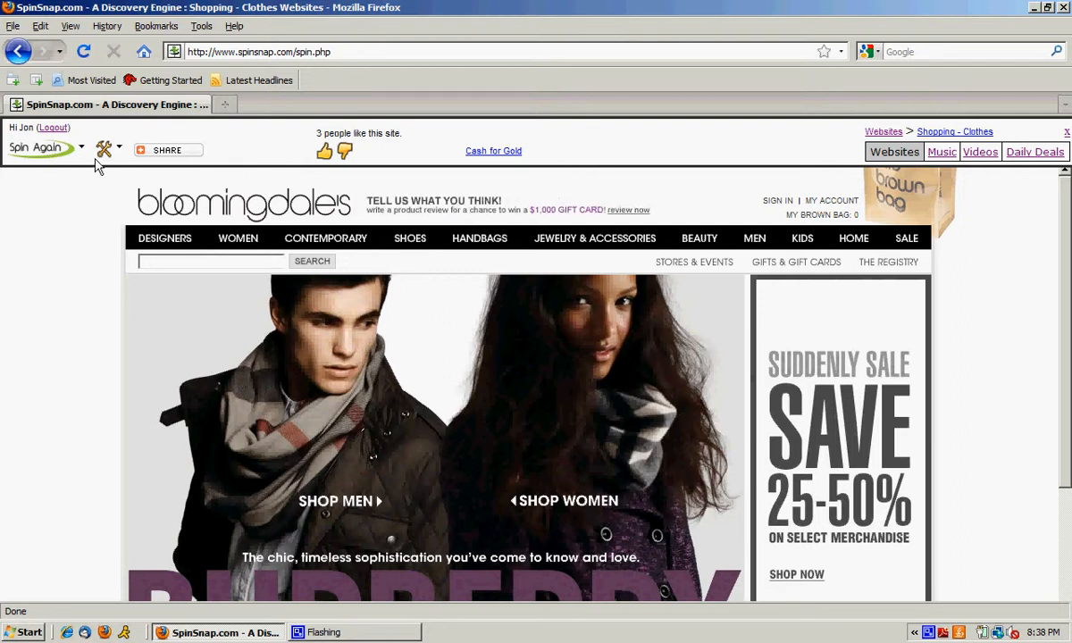
{"action": "mouse_move", "coordinate": [275, 337]}
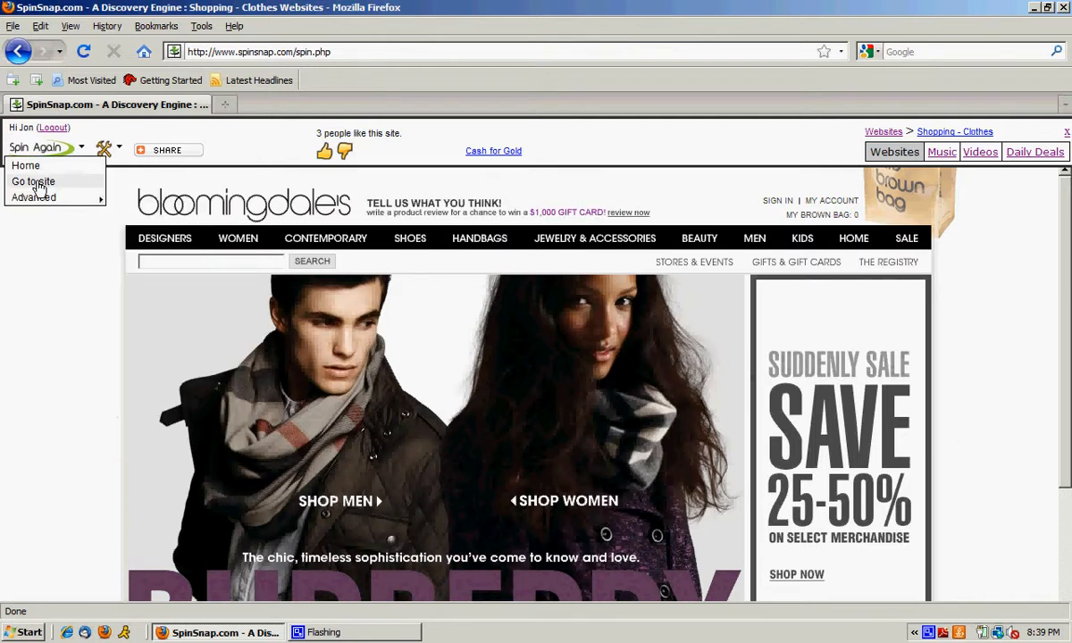
Open and dismiss the share panel, then choose Home from the Spin Again dropdown
{"action": "left_click", "coordinate": [167, 150]}
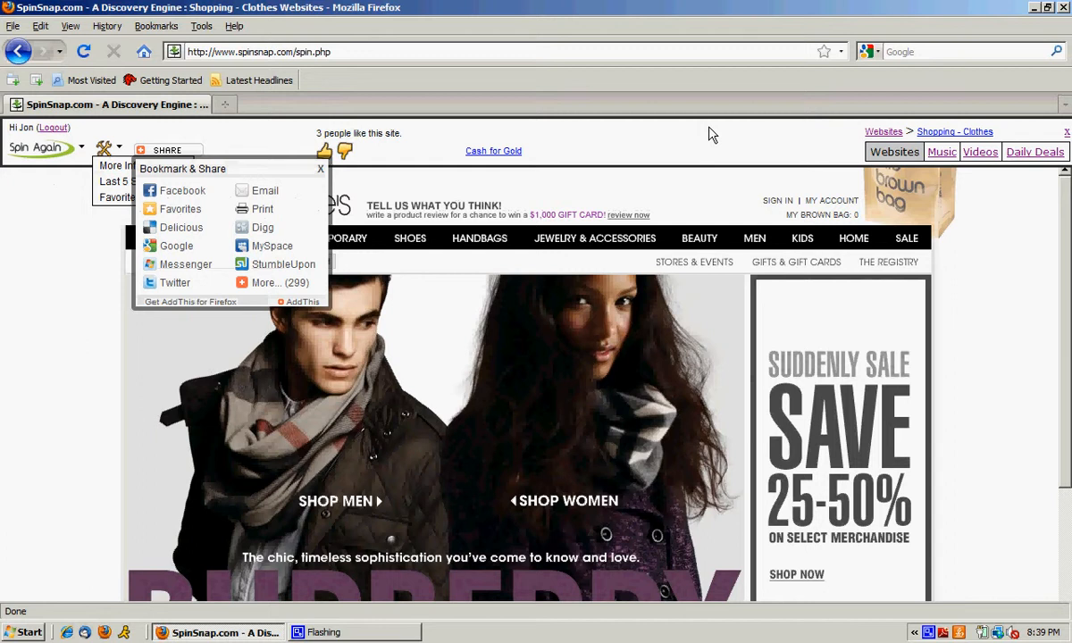
{"action": "left_click", "coordinate": [320, 169]}
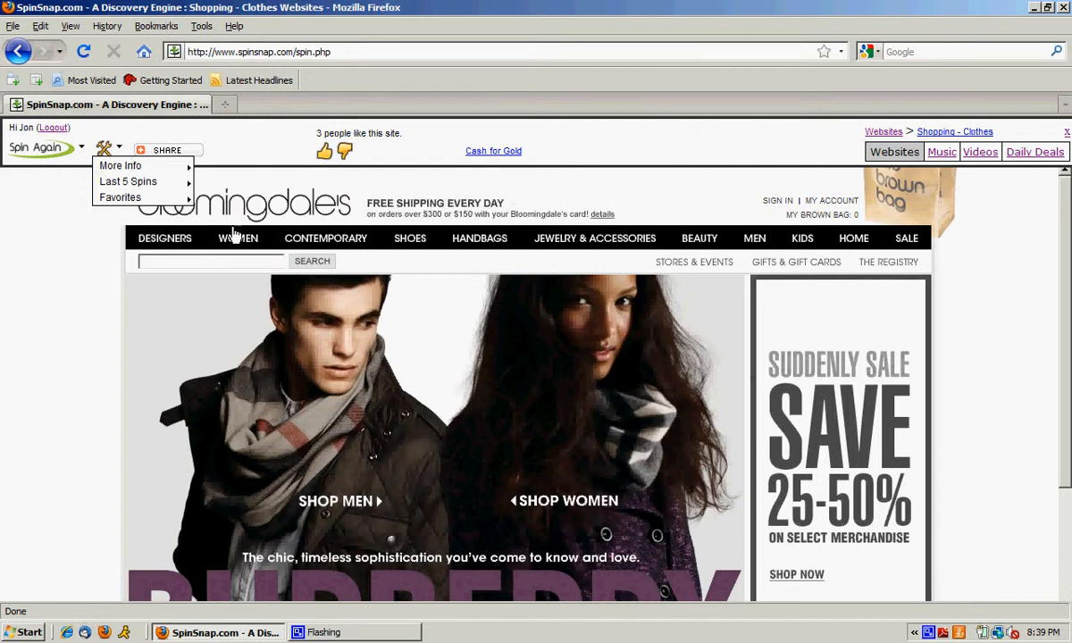
{"action": "mouse_move", "coordinate": [49, 275]}
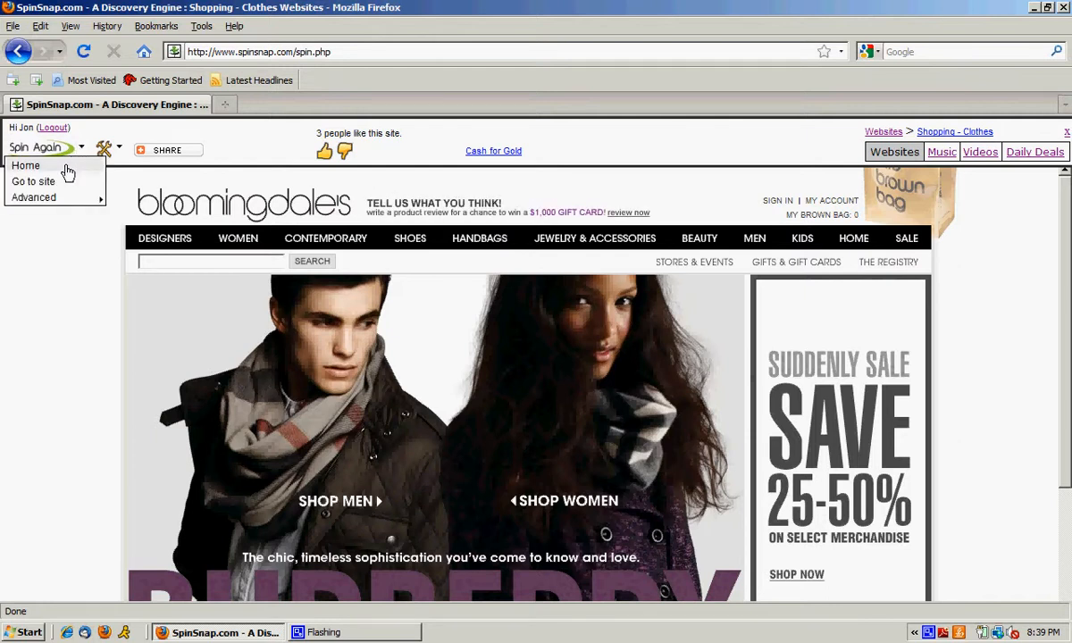
{"action": "left_click", "coordinate": [25, 165]}
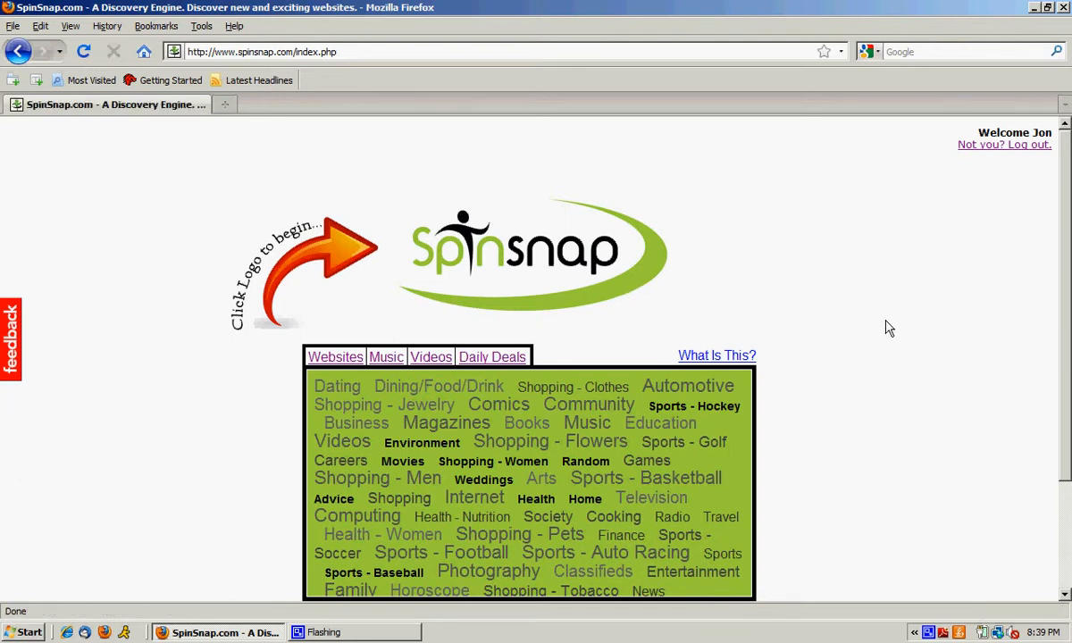
Scroll to the home page footer and follow the Advanced Spin link
{"action": "scroll", "scroll_direction": "down", "scroll_amount": 3}
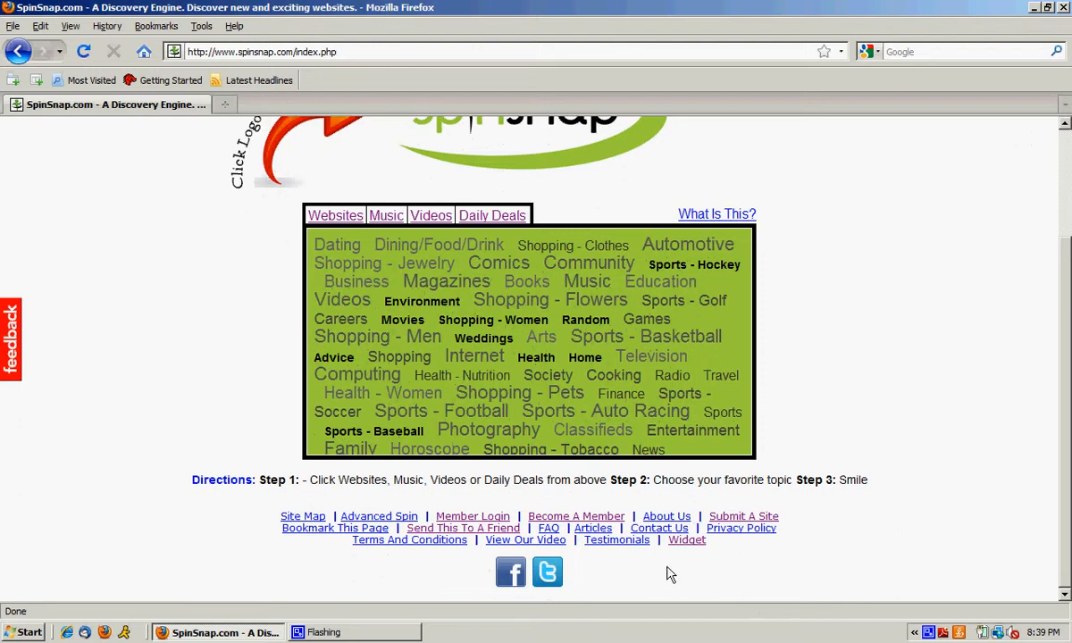
{"action": "mouse_move", "coordinate": [608, 565]}
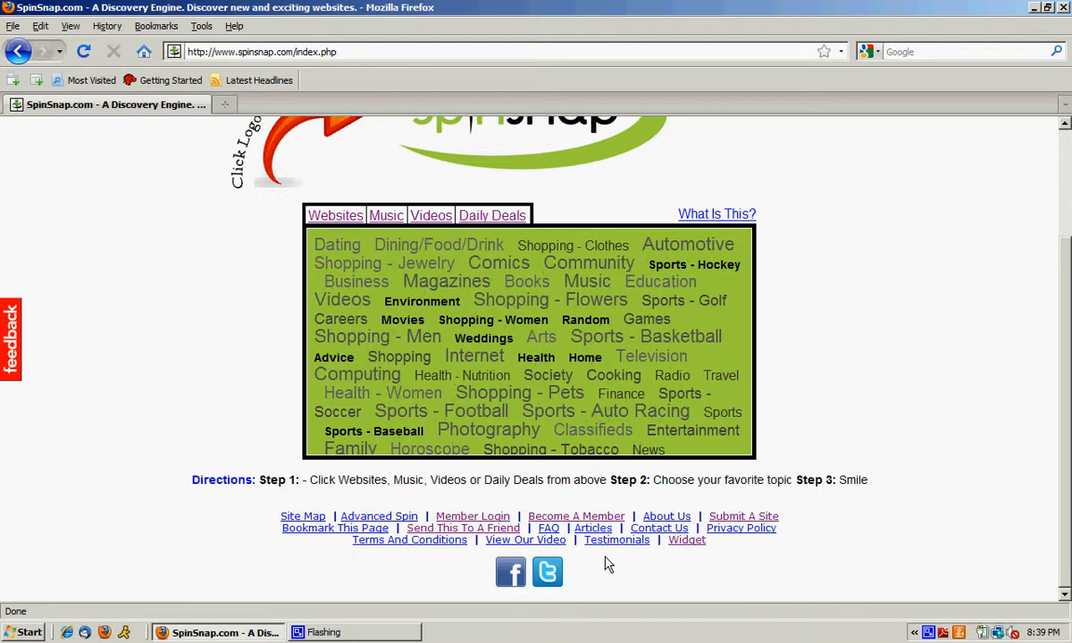
{"action": "left_click", "coordinate": [378, 515]}
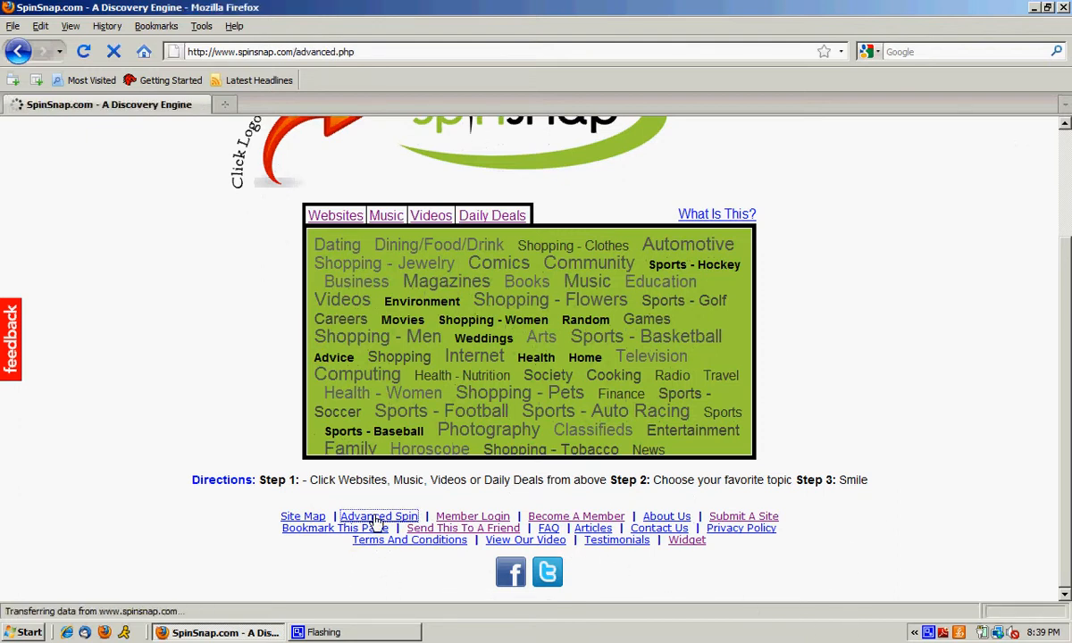
{"action": "left_click", "coordinate": [377, 516]}
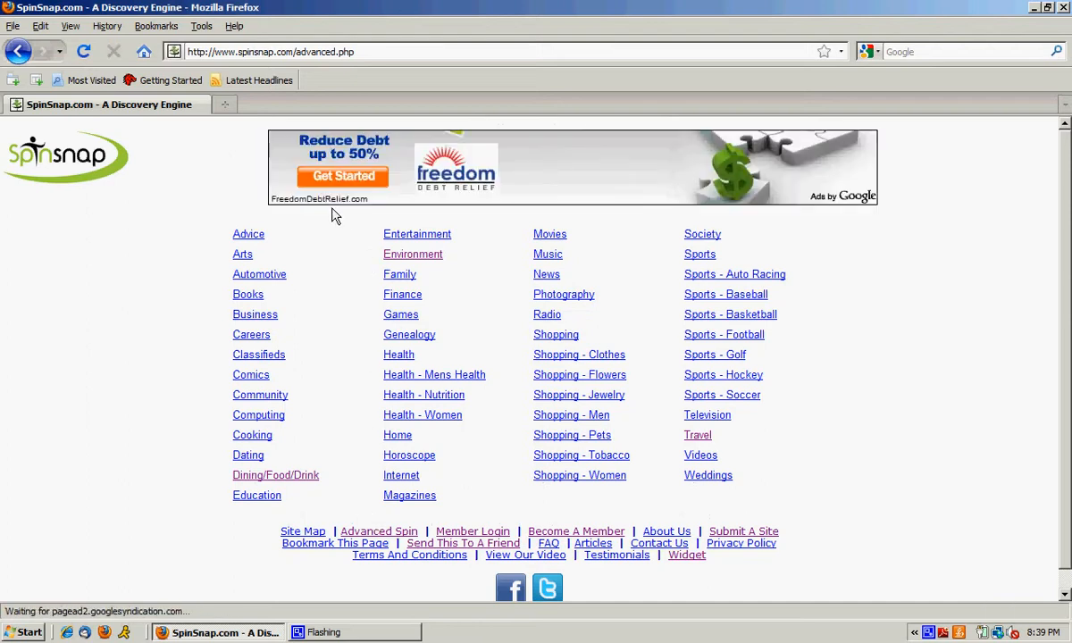
{"action": "mouse_move", "coordinate": [521, 454]}
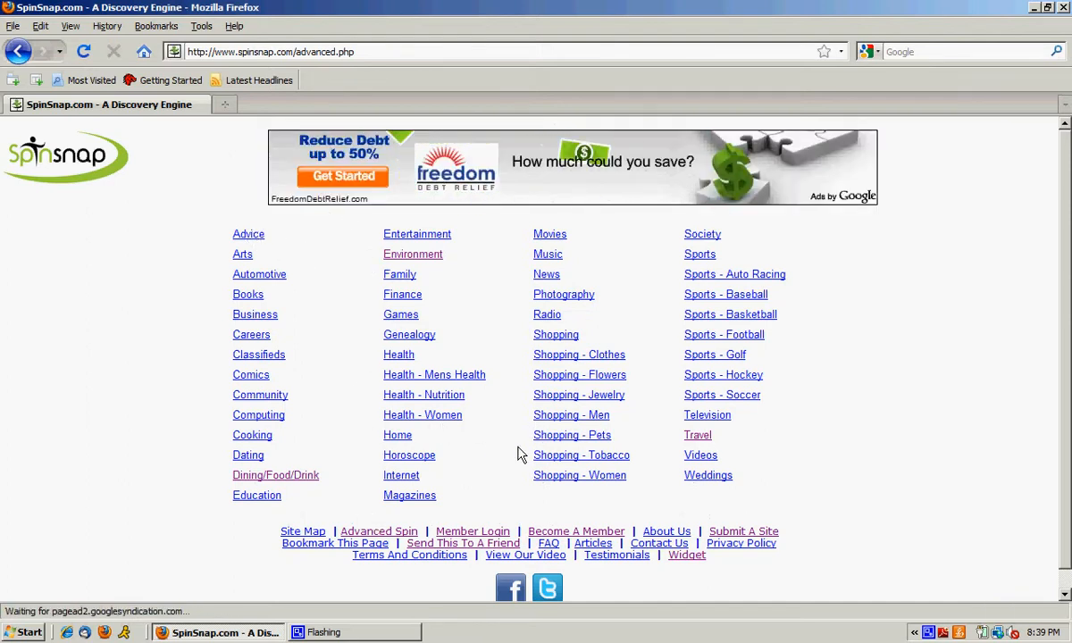
{"action": "mouse_move", "coordinate": [322, 346]}
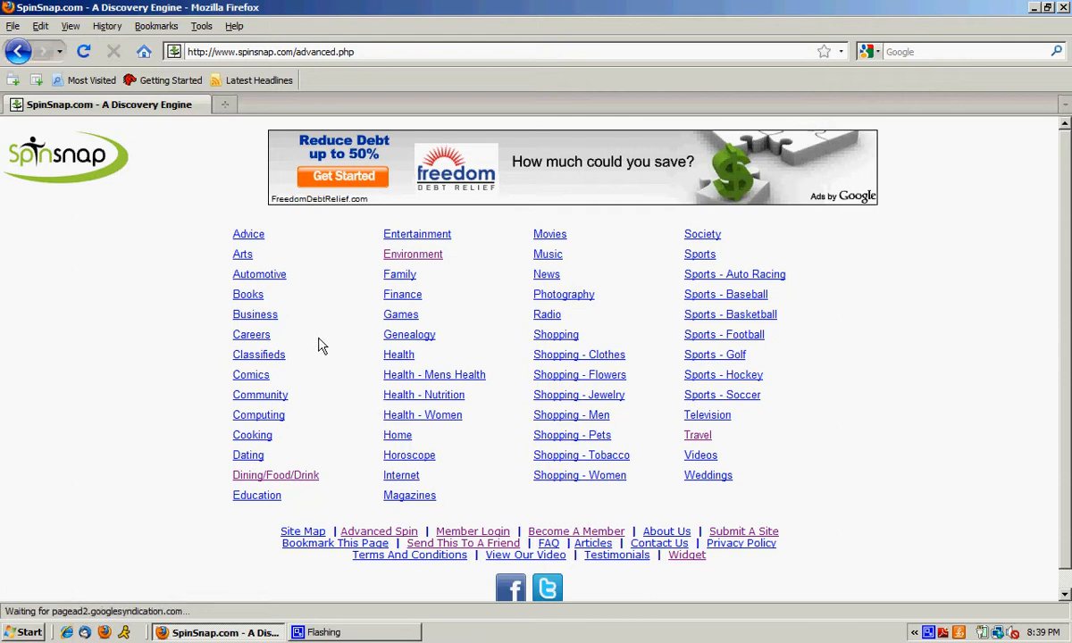
{"action": "mouse_move", "coordinate": [564, 295]}
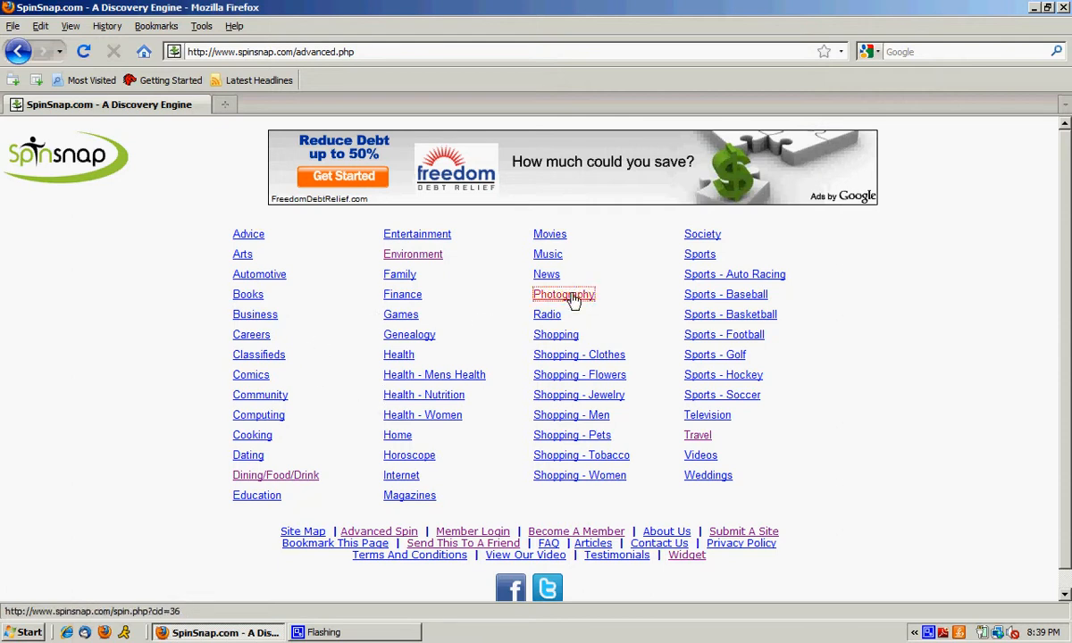
Spin from the Photography category, landing on CansFestival.com
{"action": "left_click", "coordinate": [563, 293]}
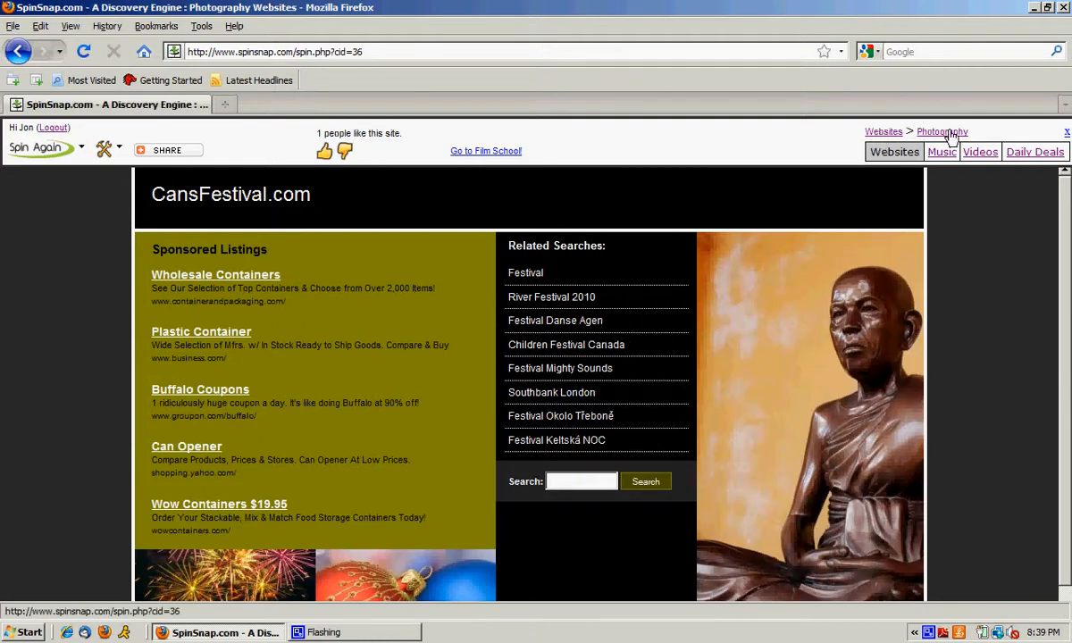
{"action": "mouse_move", "coordinate": [995, 163]}
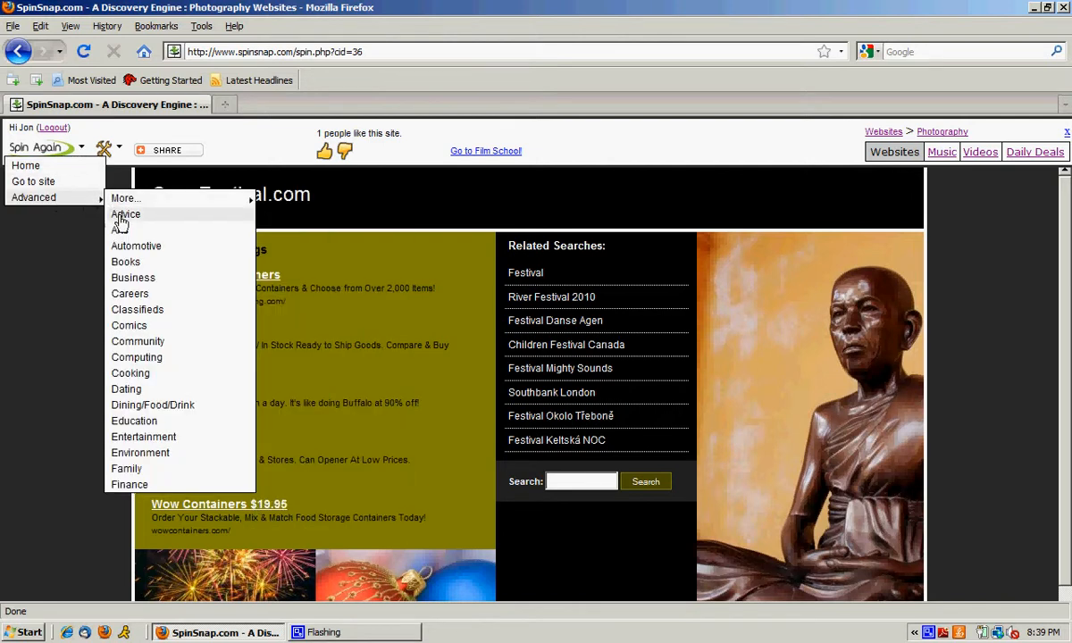
{"action": "mouse_move", "coordinate": [136, 357]}
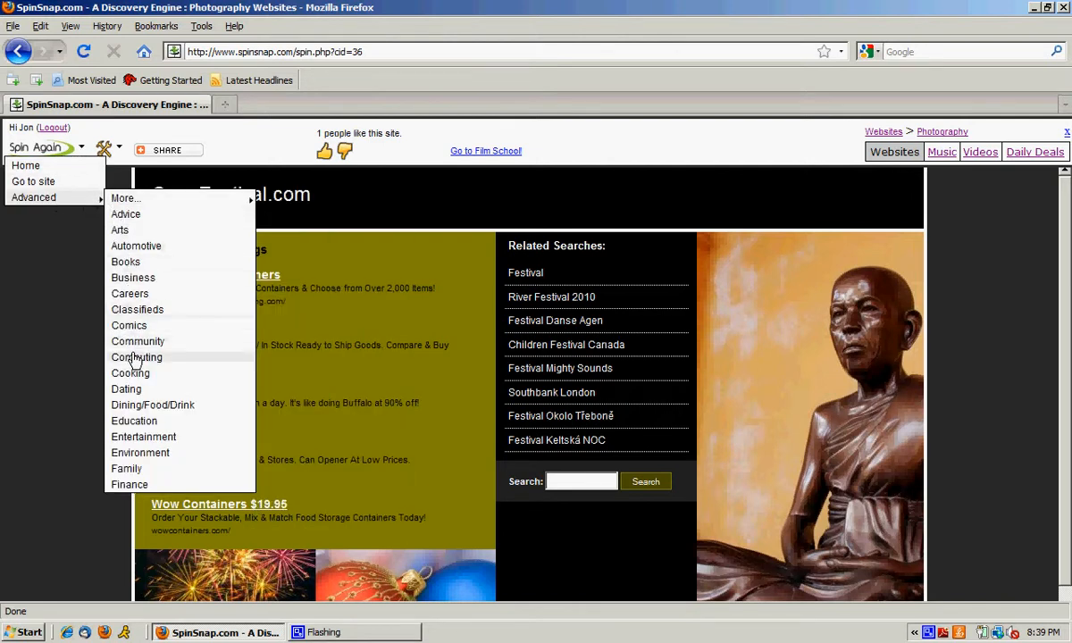
Pick Cooking from the advanced category list to land on Fine Cooking
{"action": "left_click", "coordinate": [130, 372]}
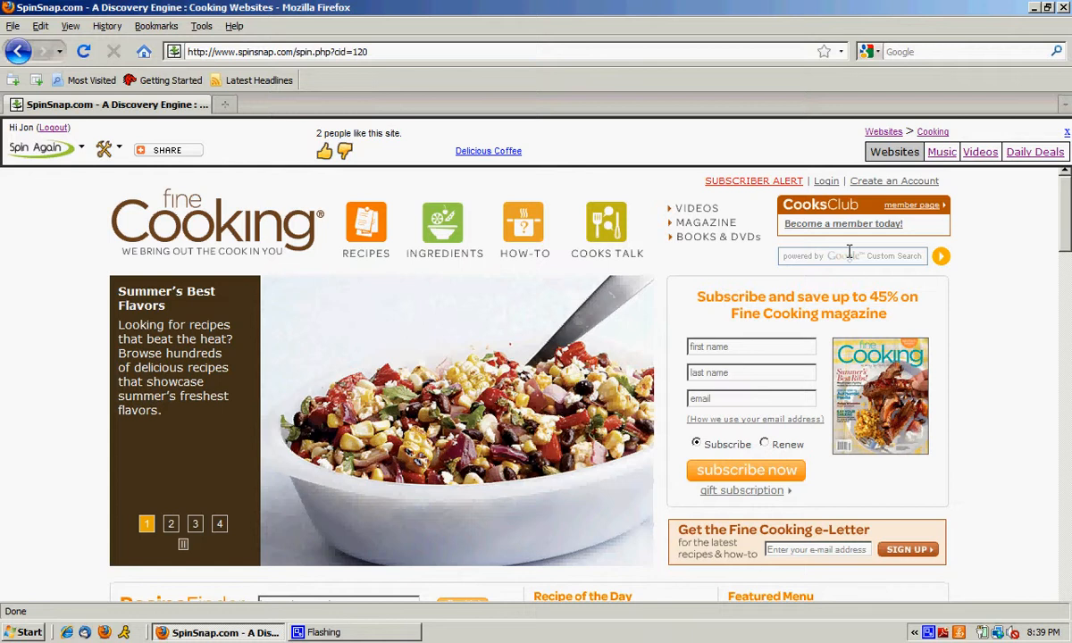
{"action": "left_click", "coordinate": [171, 523]}
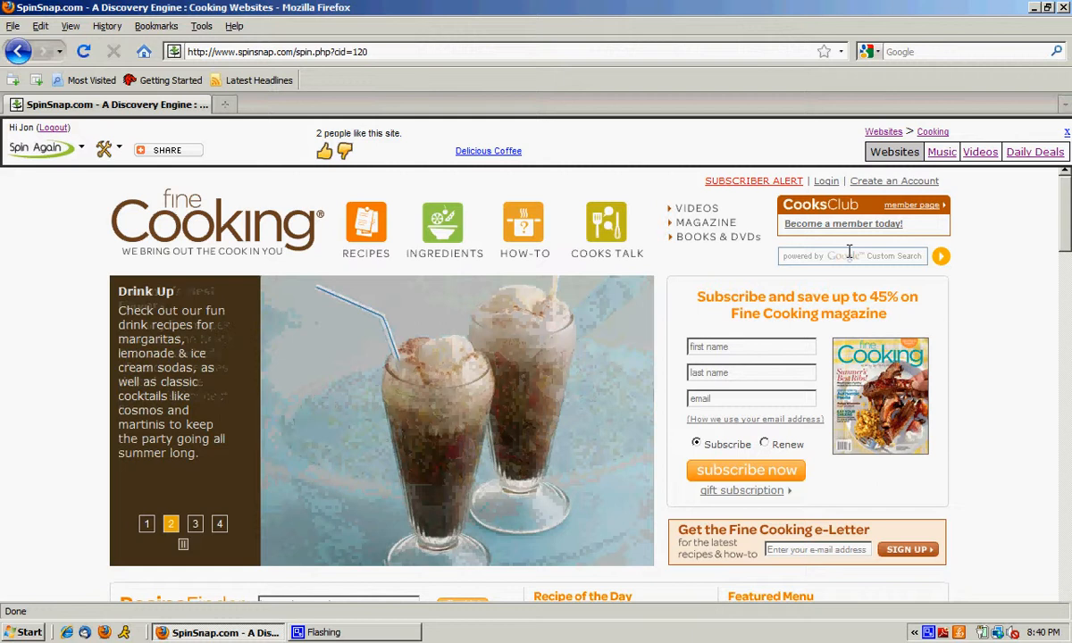